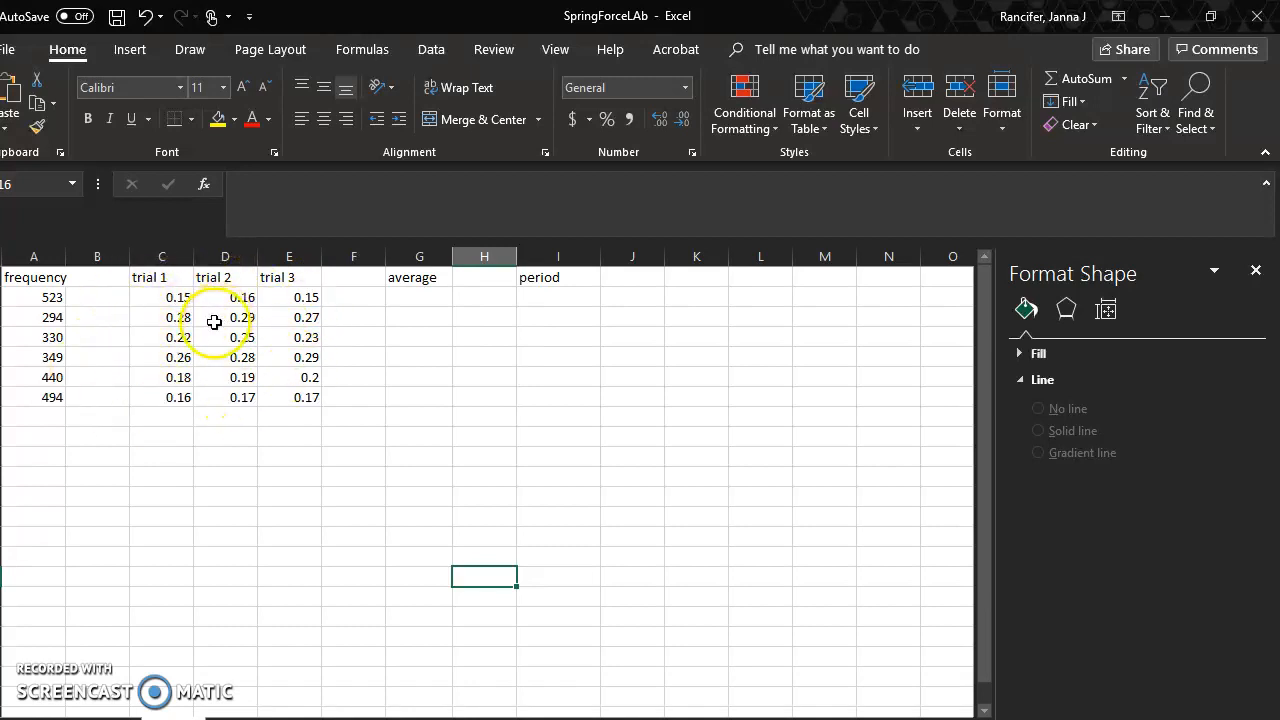
Enter =AVERAGE(C2:E2) in G2 and fill it down to G7
{"action": "left_click", "coordinate": [420, 276]}
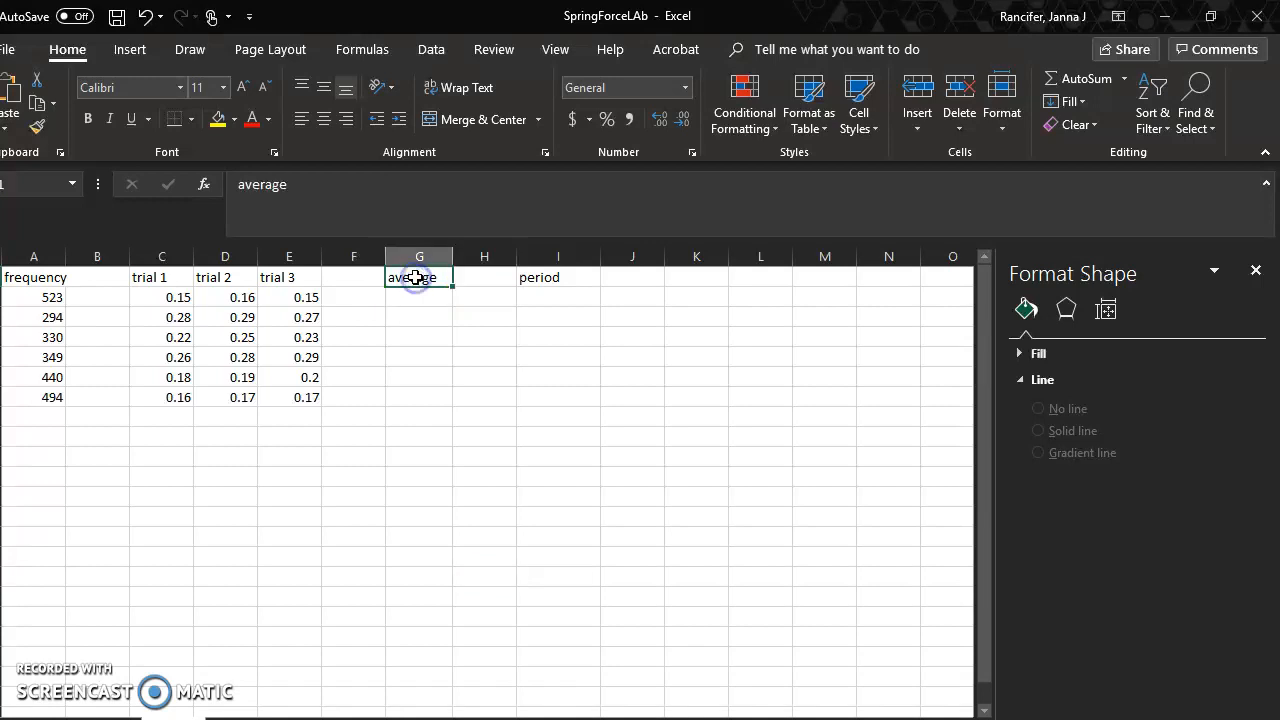
{"action": "key", "text": "Return"}
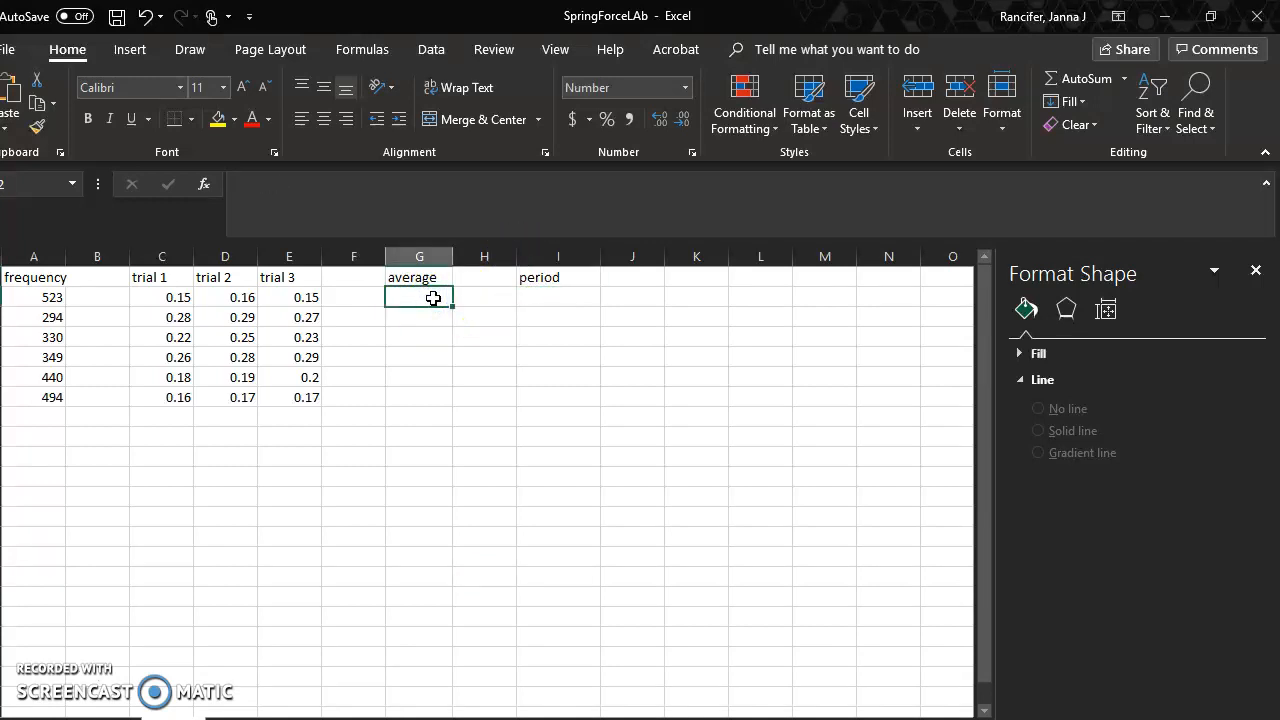
{"action": "type", "text": "="}
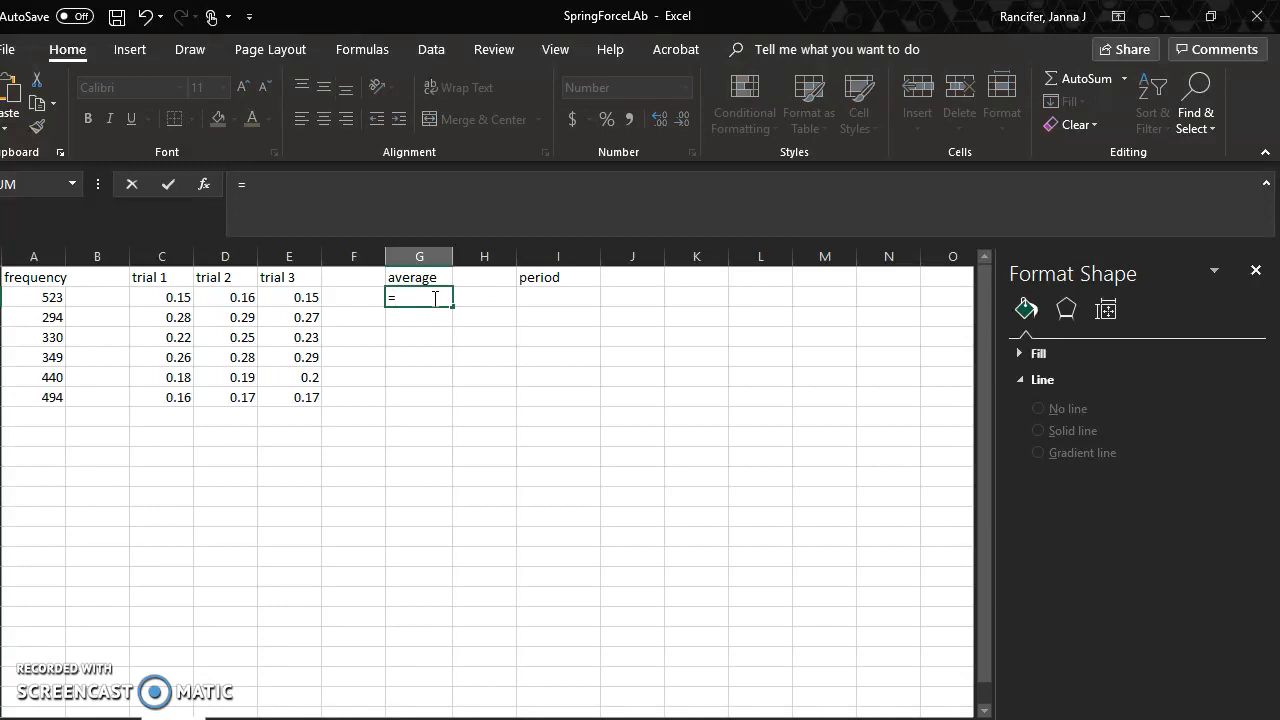
{"action": "type", "text": "average("}
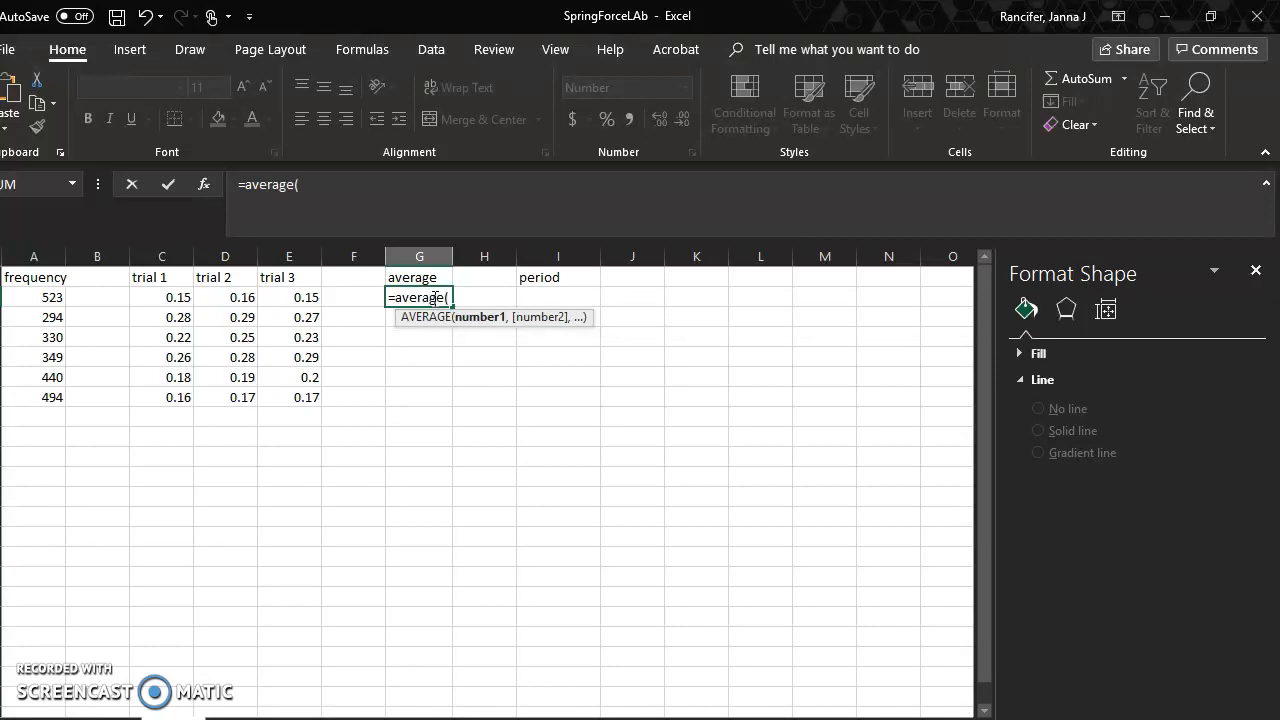
{"action": "left_click_drag", "start_coordinate": [162, 296], "coordinate": [288, 296]}
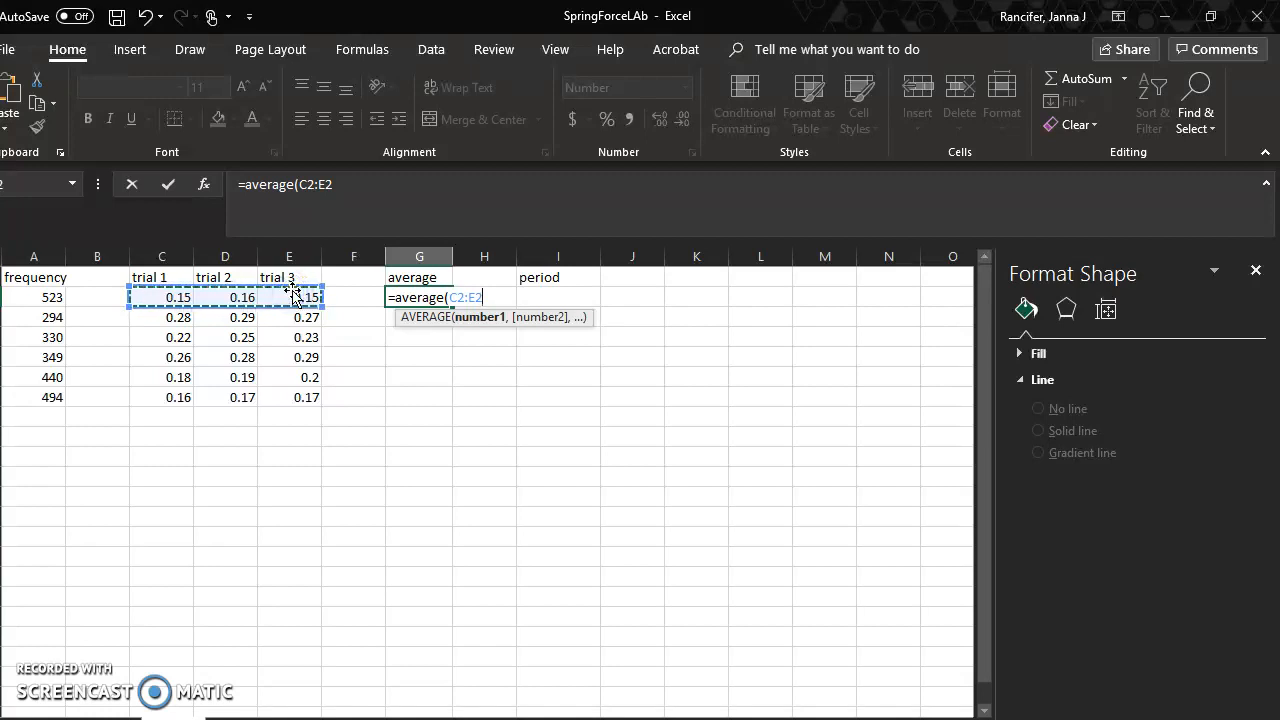
{"action": "key", "text": "Return"}
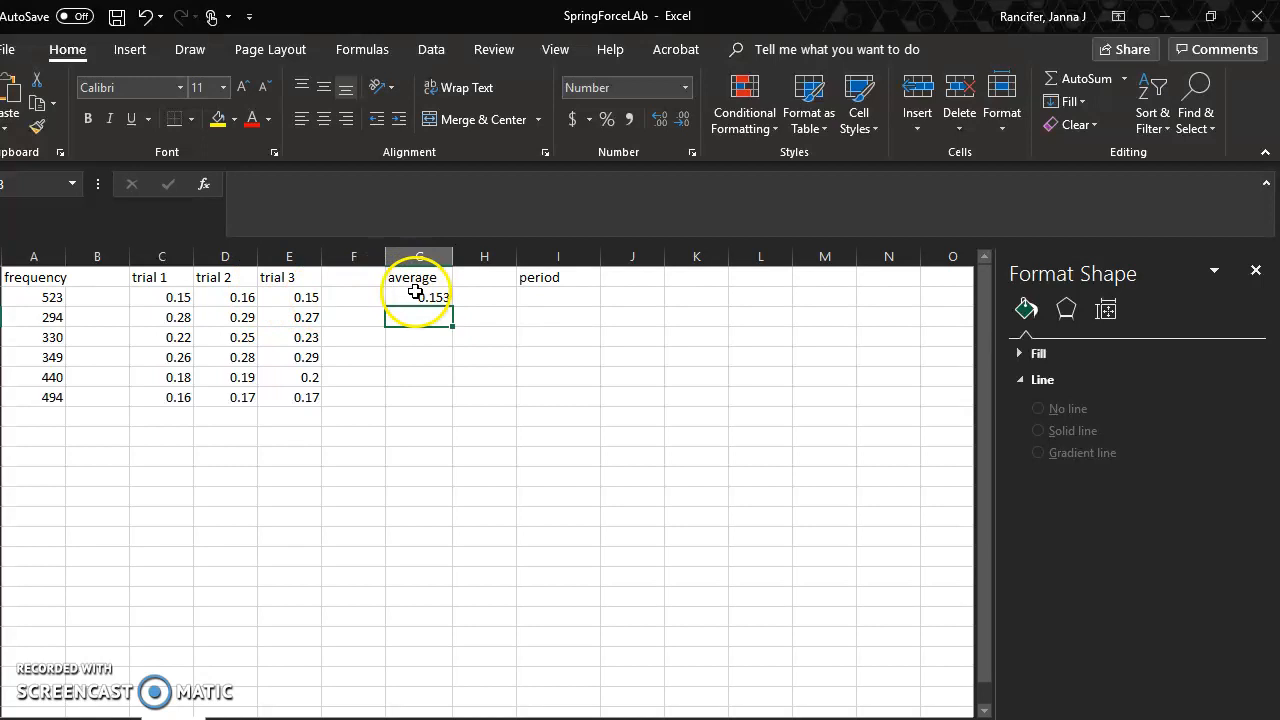
{"action": "left_click", "coordinate": [418, 296]}
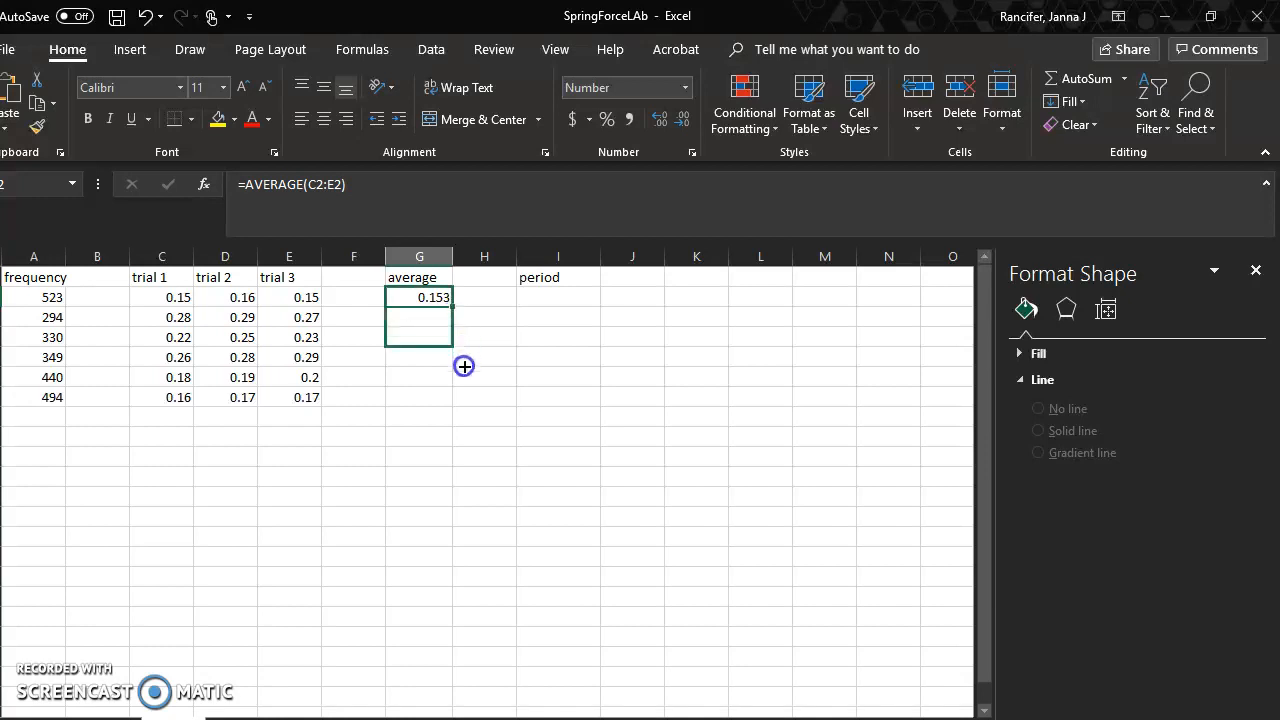
{"action": "left_click_drag", "start_coordinate": [420, 296], "coordinate": [420, 396]}
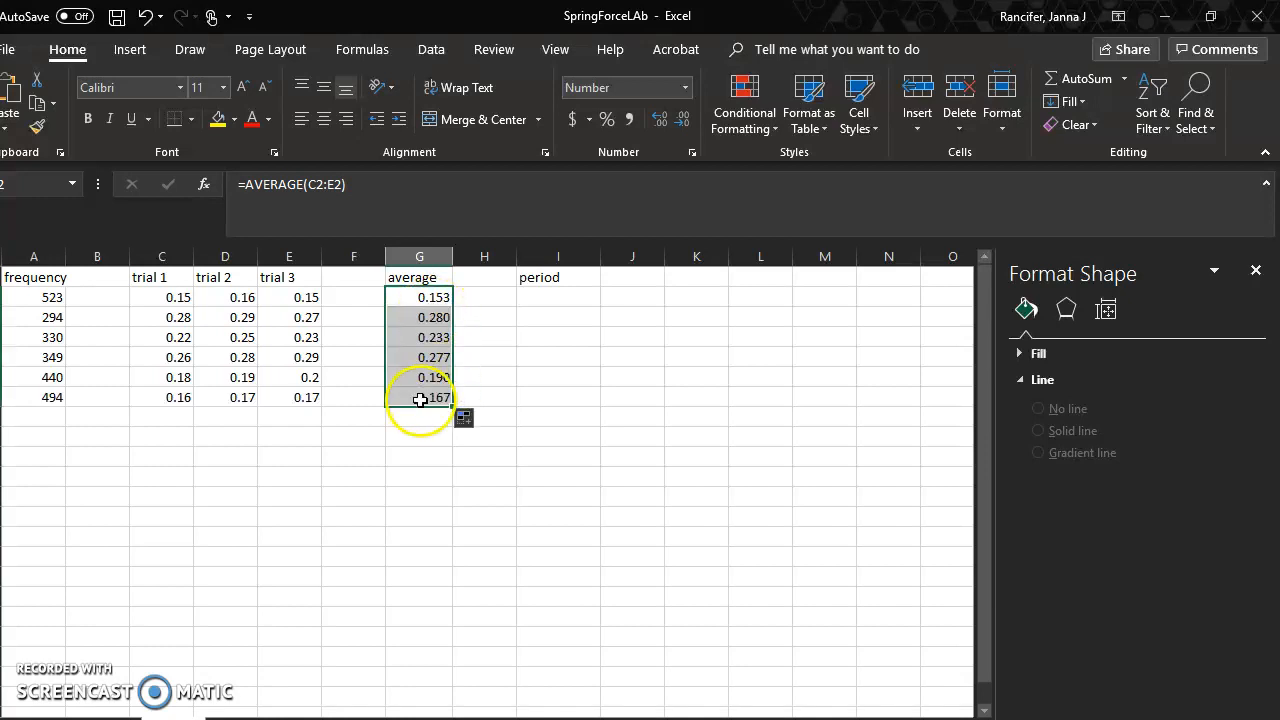
{"action": "mouse_move", "coordinate": [558, 292]}
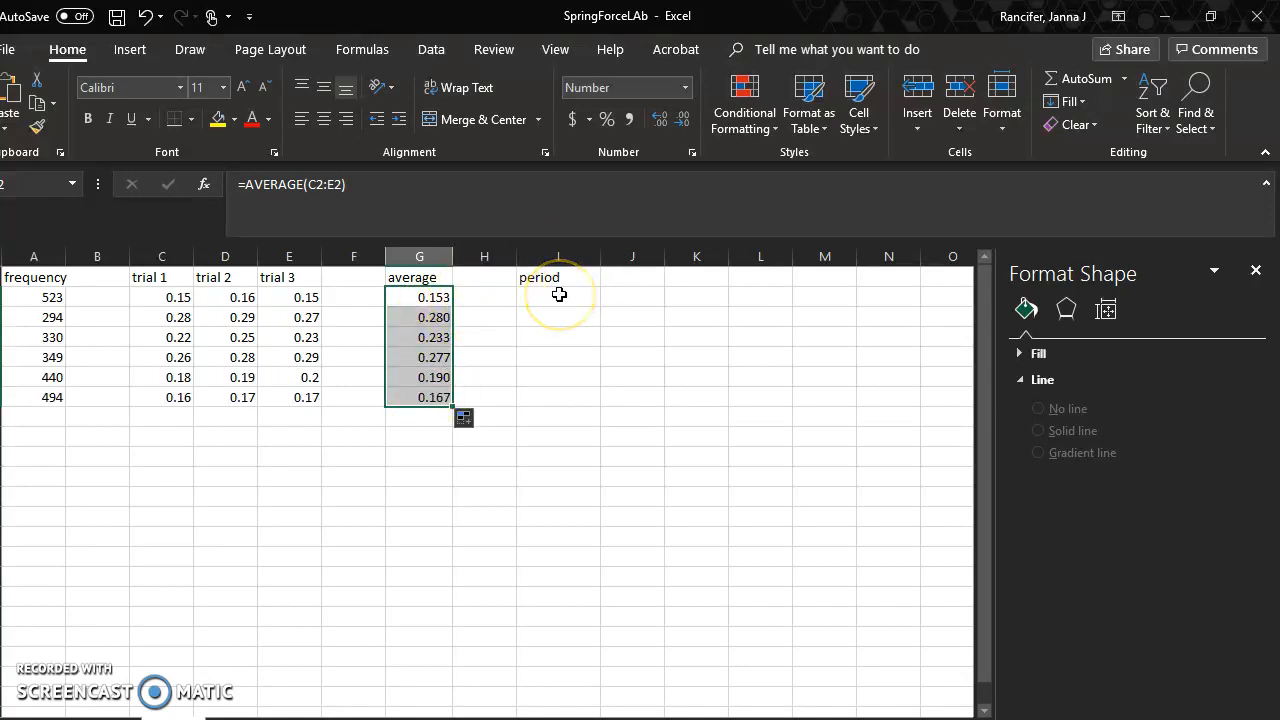
Enter =A2^-1 in I2 to compute the period from the frequency
{"action": "left_click", "coordinate": [558, 296]}
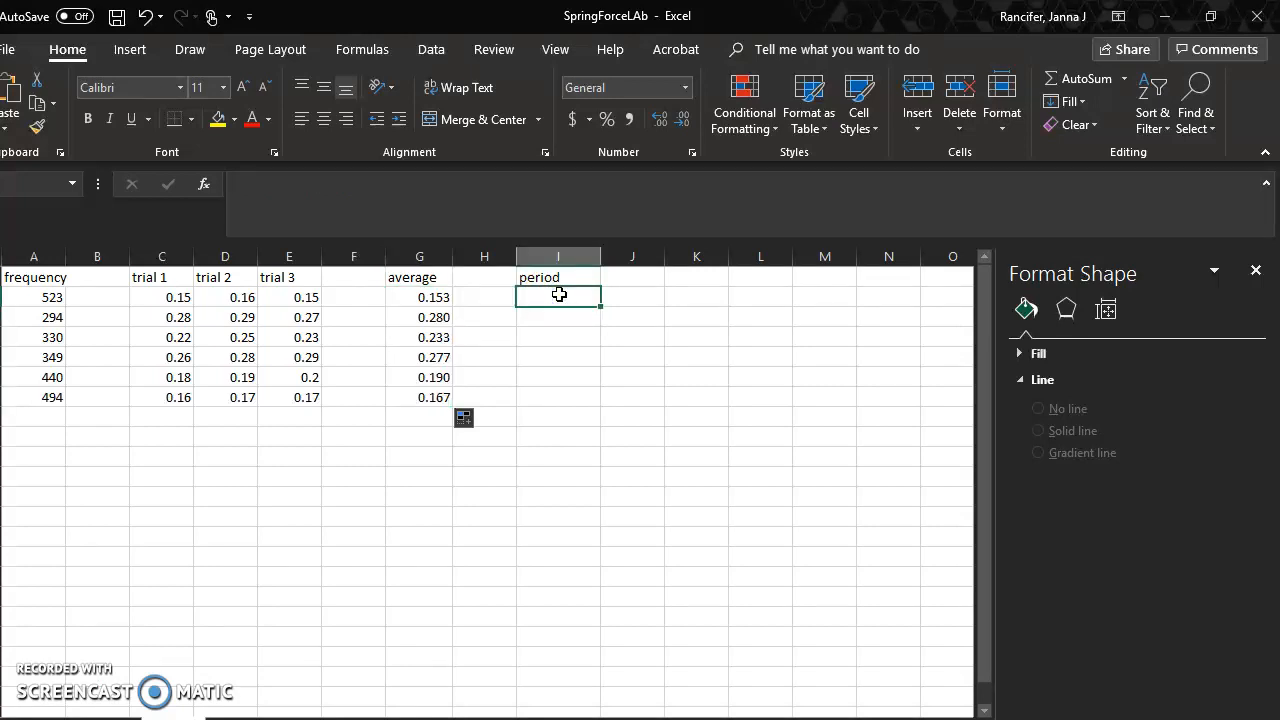
{"action": "type", "text": "="}
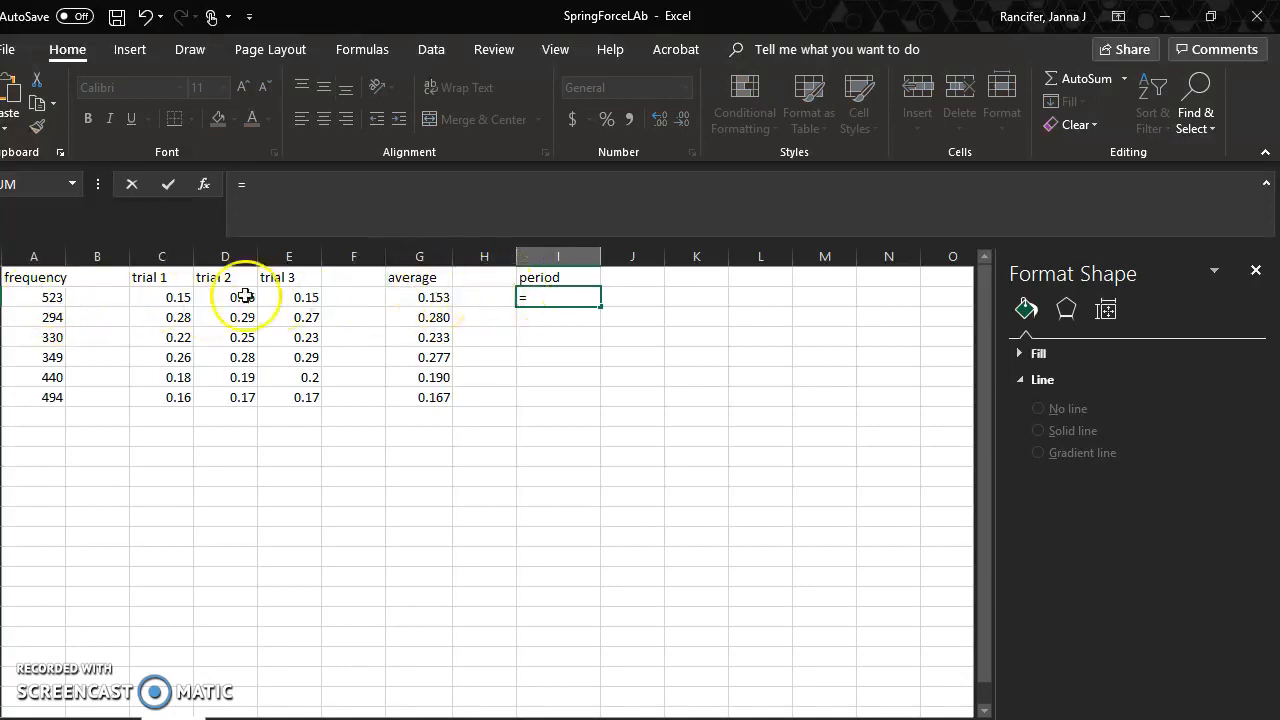
{"action": "left_click", "coordinate": [32, 296]}
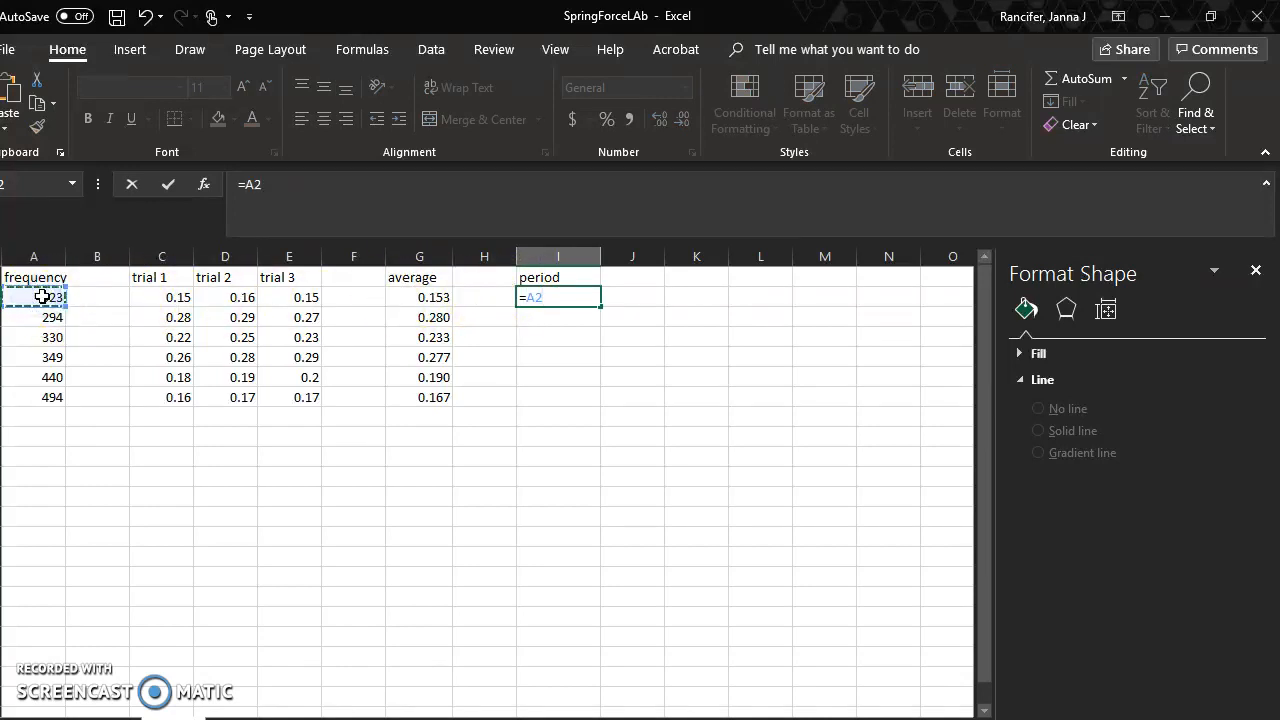
{"action": "type", "text": "^-1"}
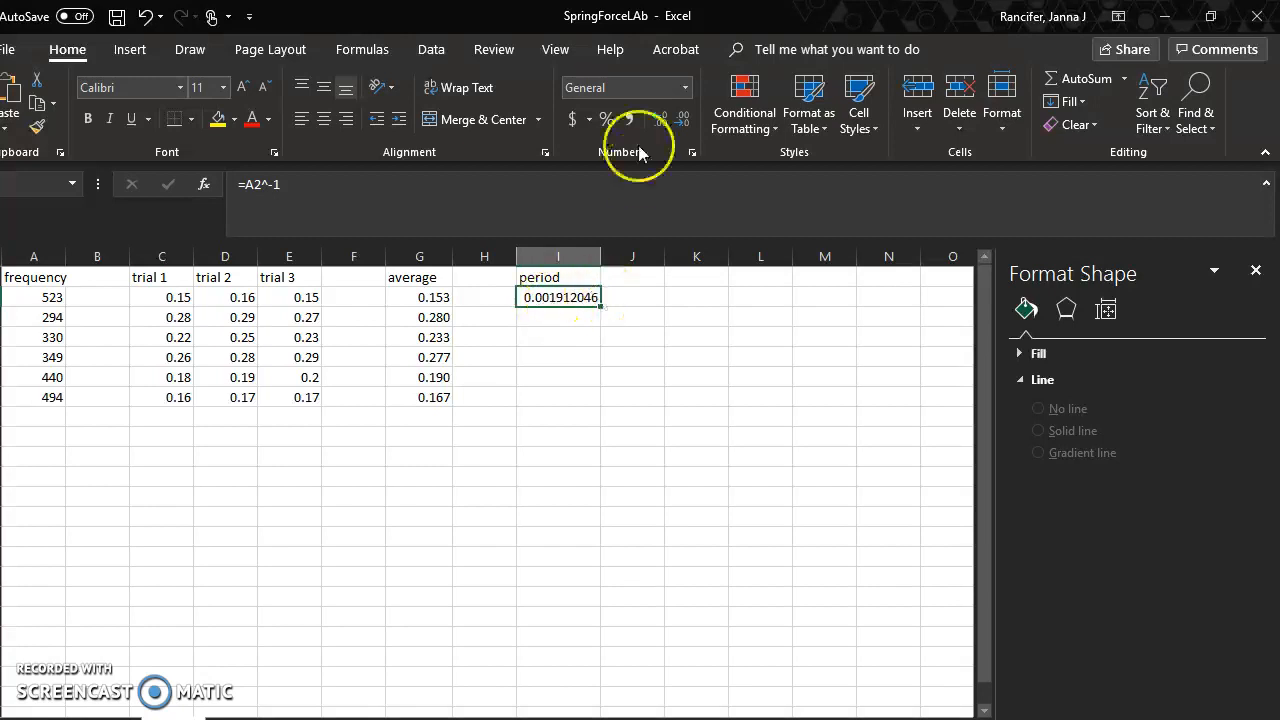
Show the period to five decimals and fill the formula down to I7
{"action": "left_click", "coordinate": [684, 118]}
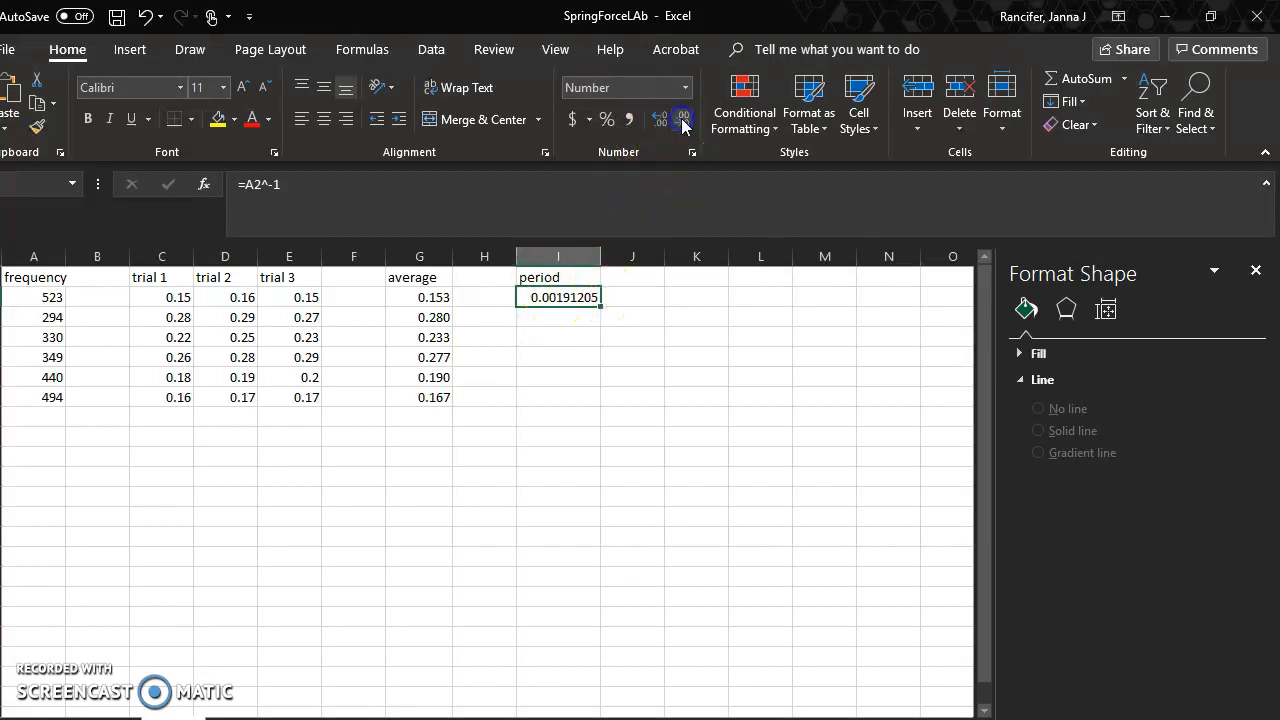
{"action": "left_click", "coordinate": [682, 118]}
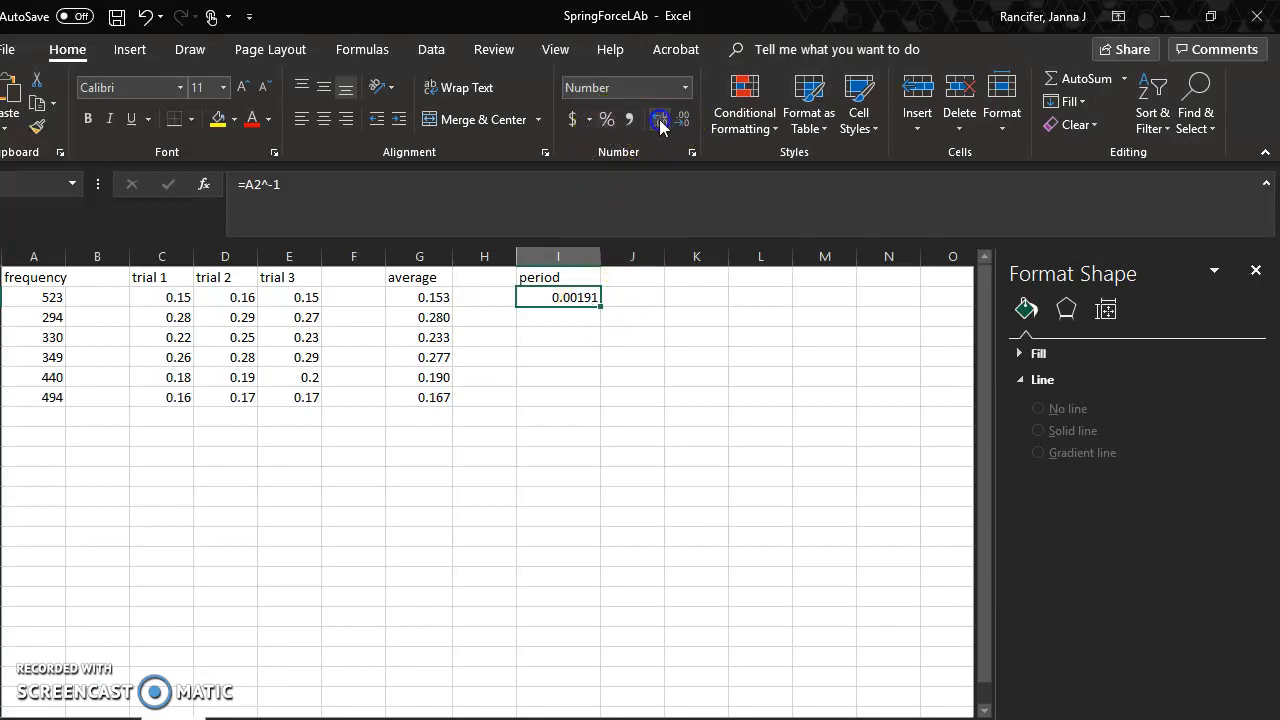
{"action": "left_click", "coordinate": [660, 120]}
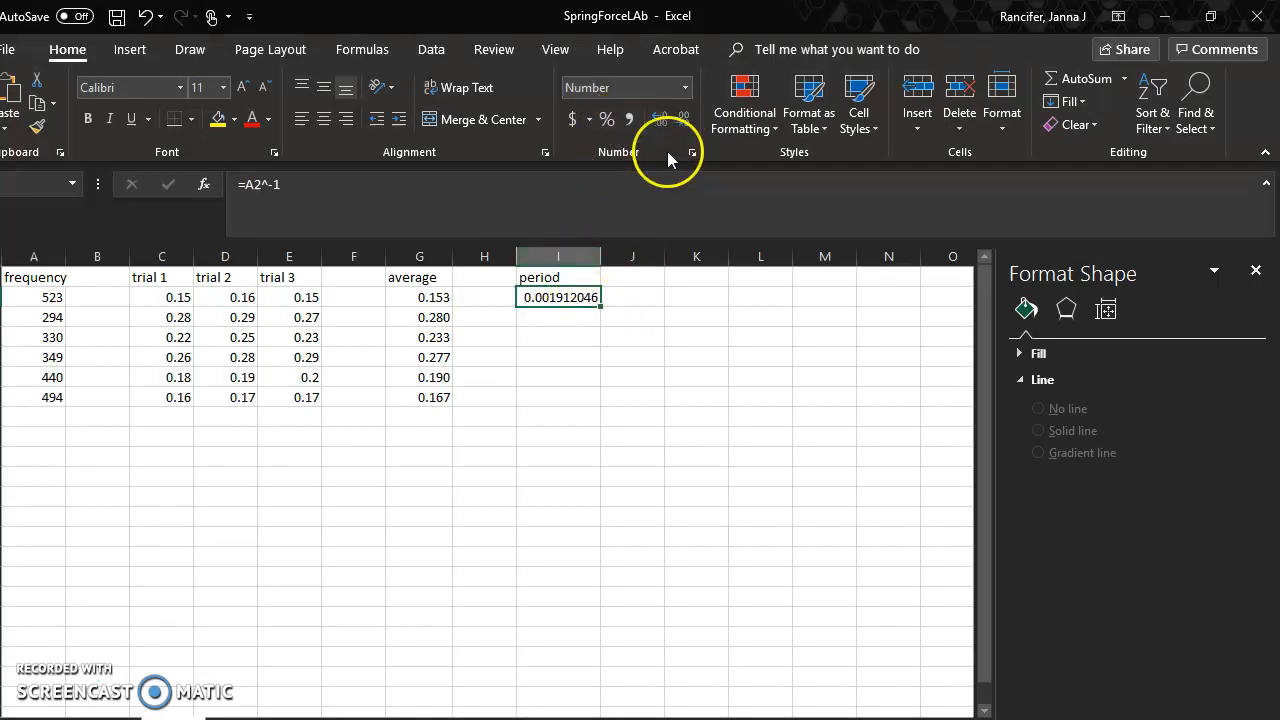
{"action": "left_click", "coordinate": [684, 120]}
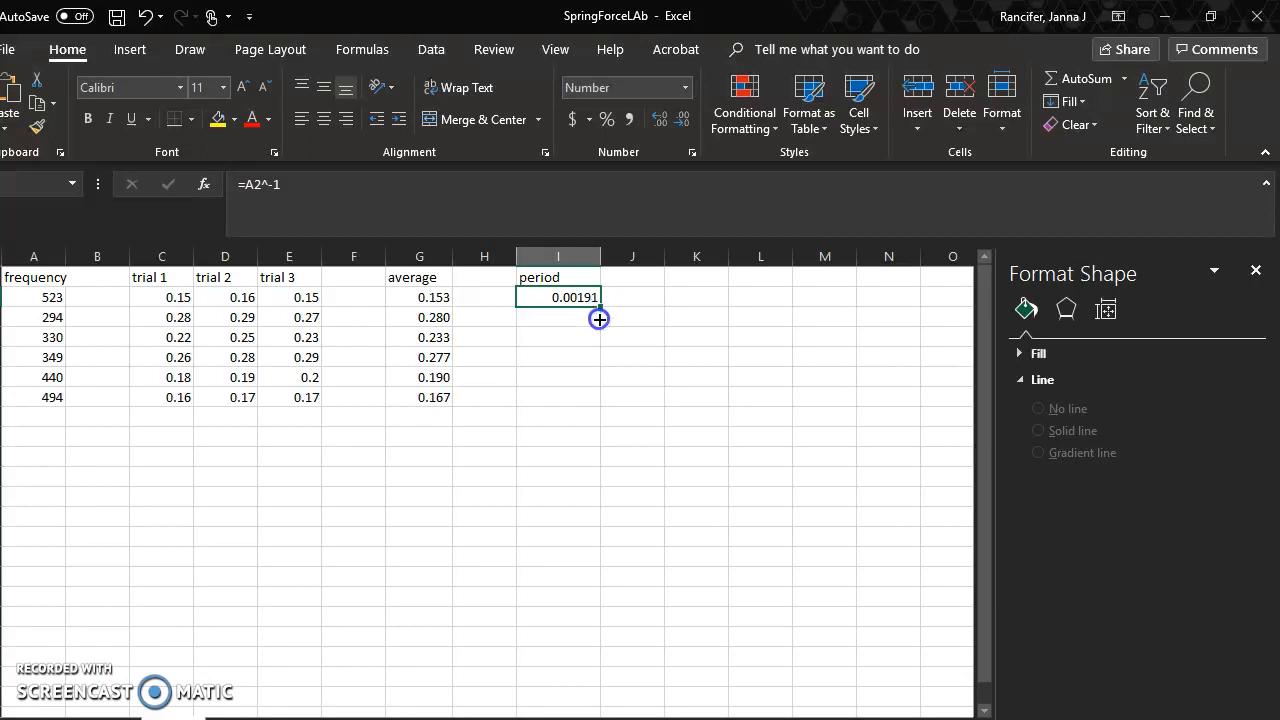
{"action": "left_click_drag", "start_coordinate": [600, 304], "coordinate": [600, 396]}
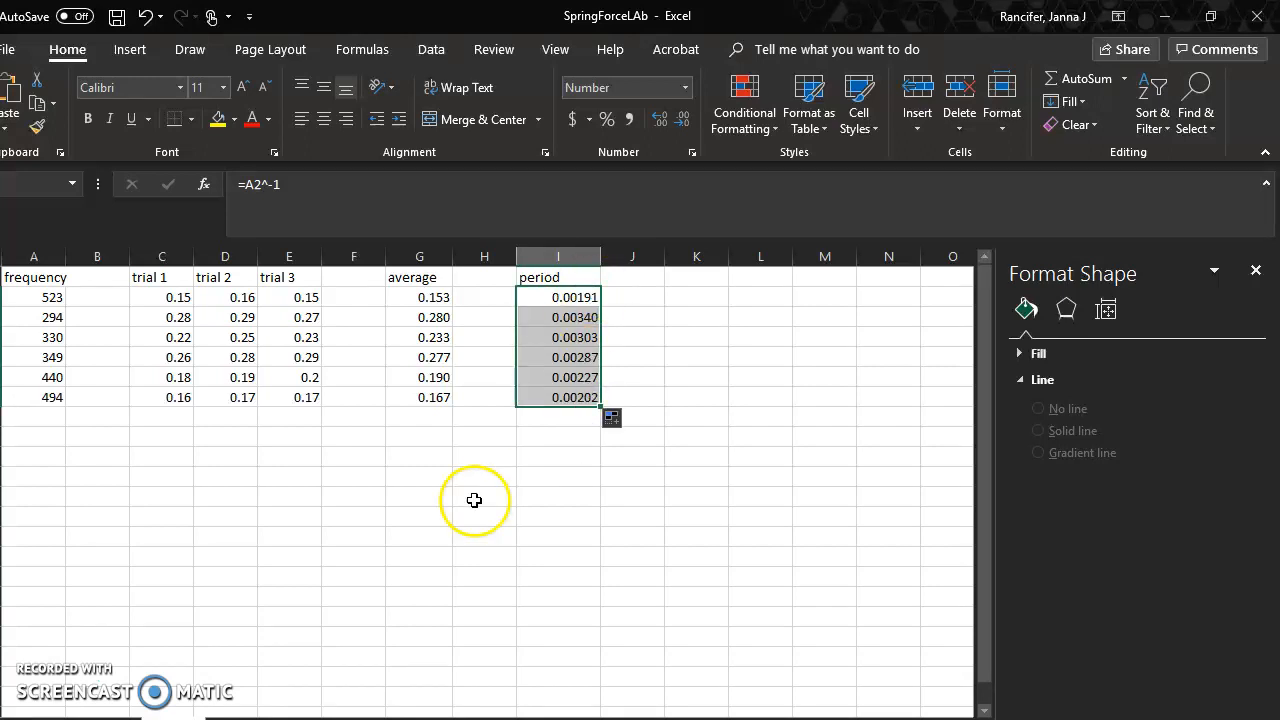
In Select Data, name the chart series Wave Speed of a String
{"action": "left_click", "coordinate": [484, 496]}
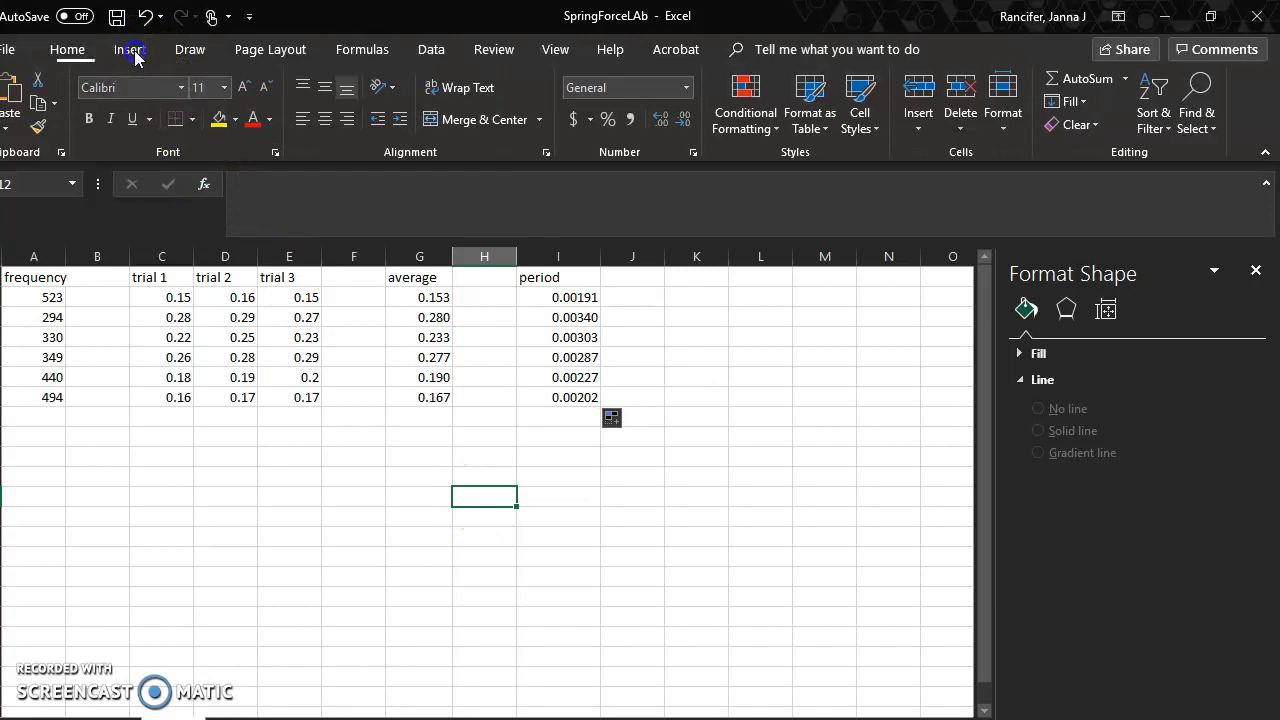
{"action": "left_click", "coordinate": [130, 48]}
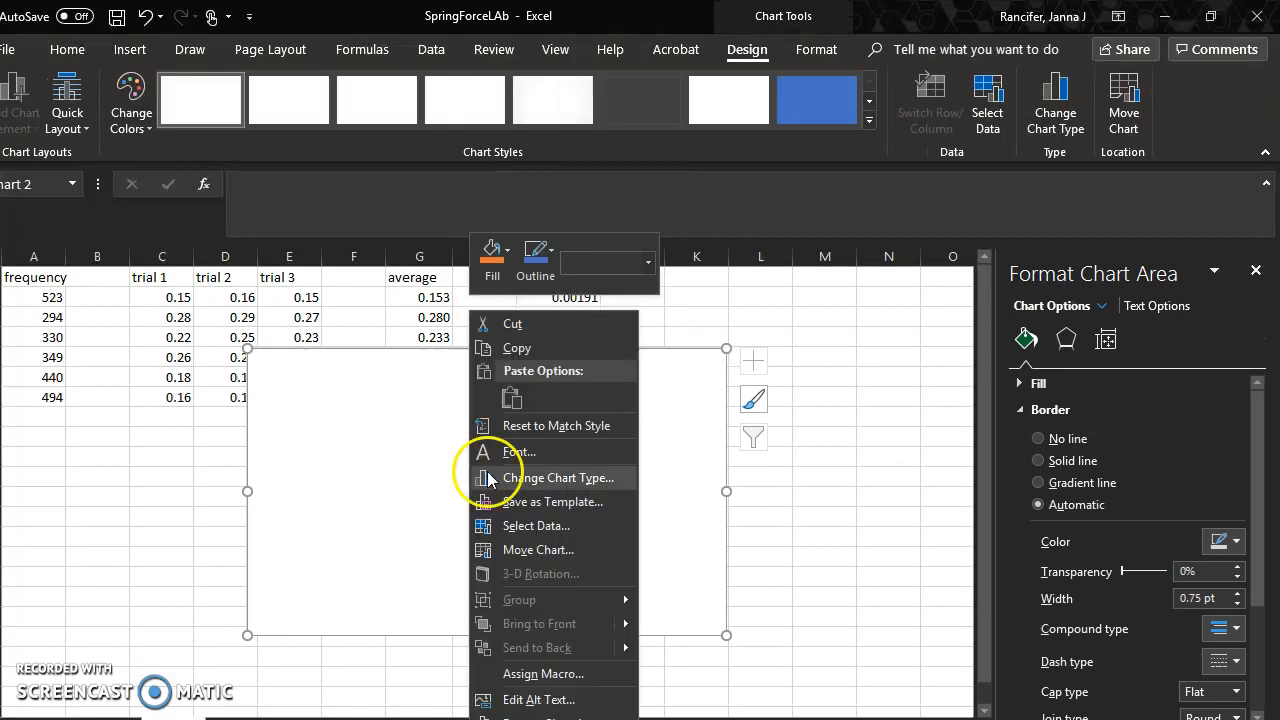
{"action": "left_click", "coordinate": [536, 524]}
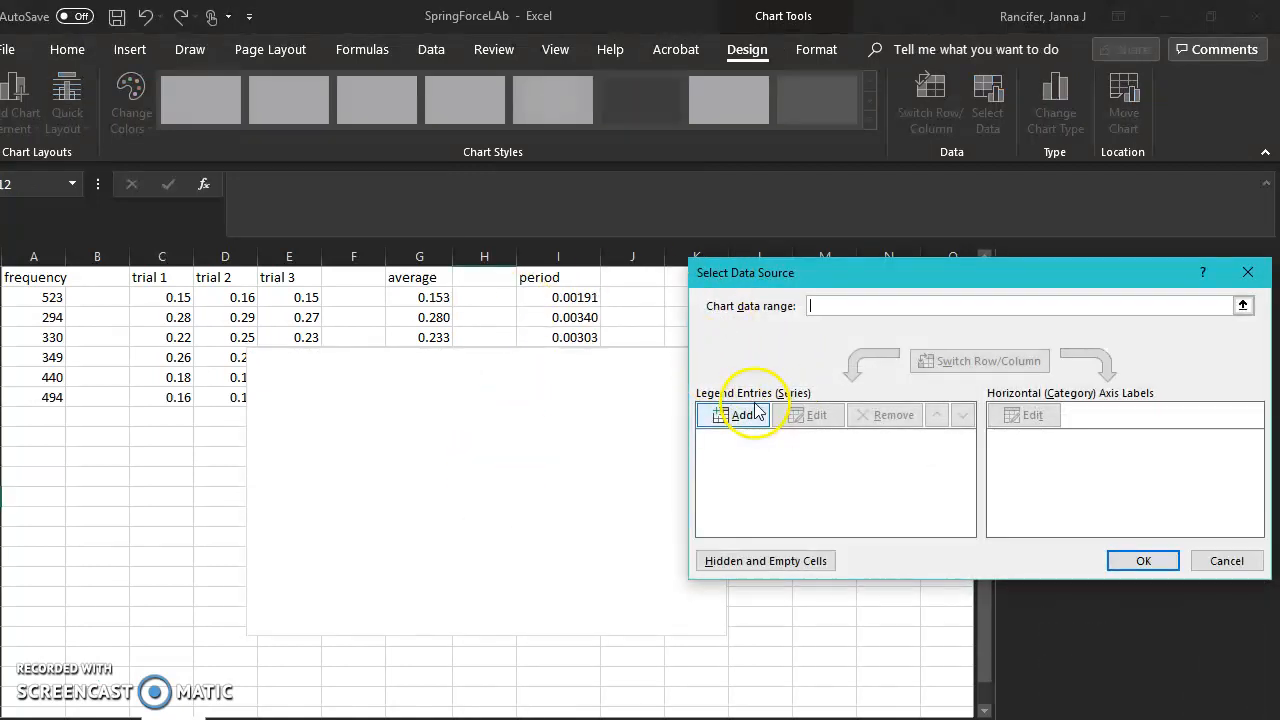
{"action": "left_click", "coordinate": [740, 414]}
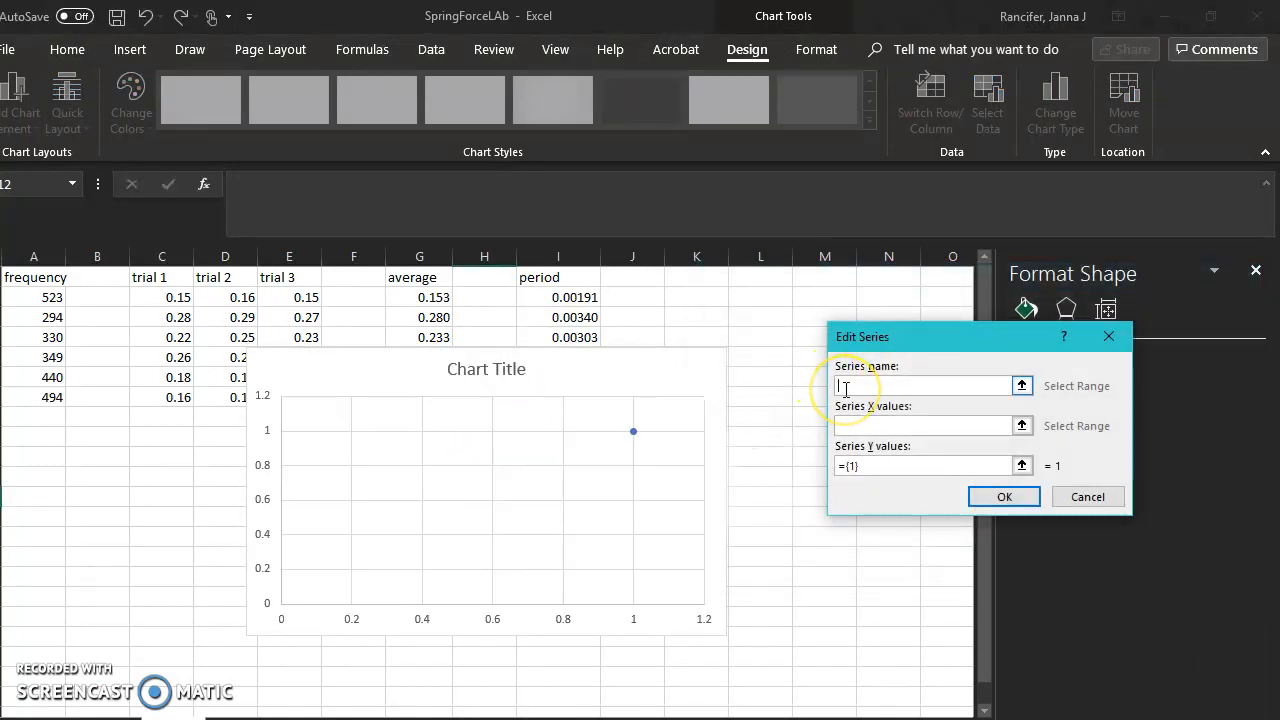
{"action": "type", "text": "Wave Speed of a S"}
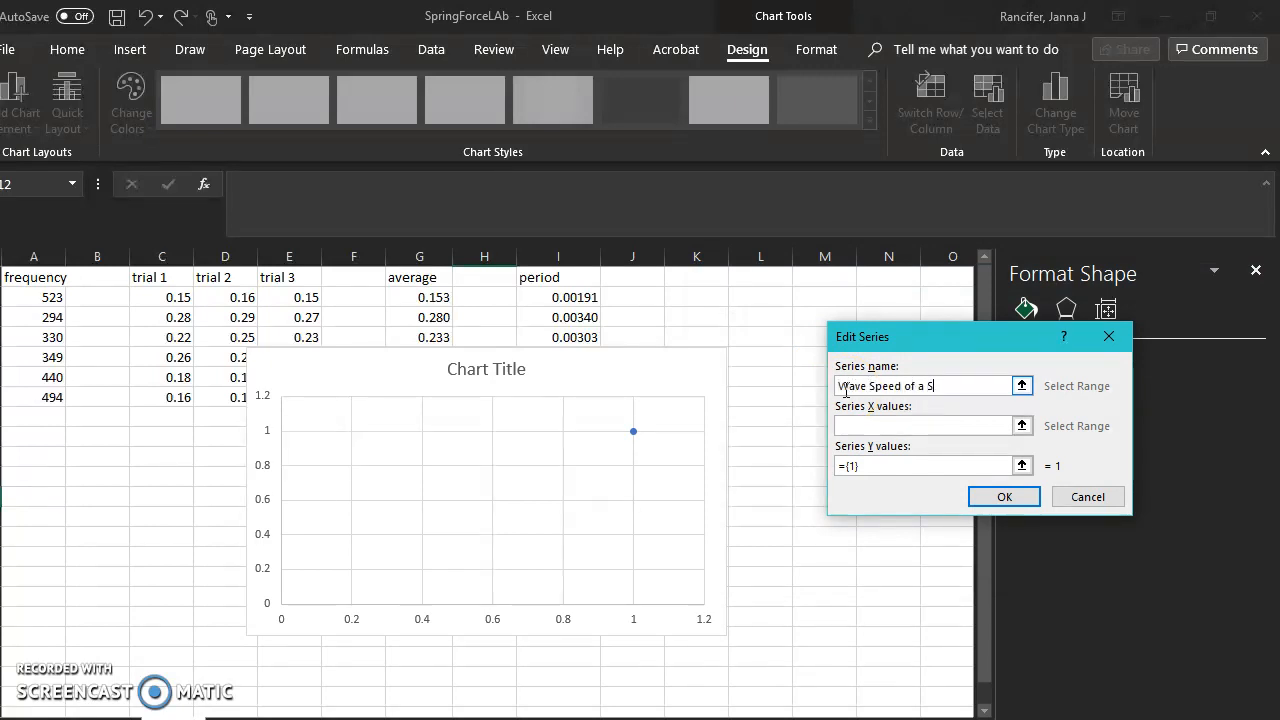
{"action": "type", "text": "trin"}
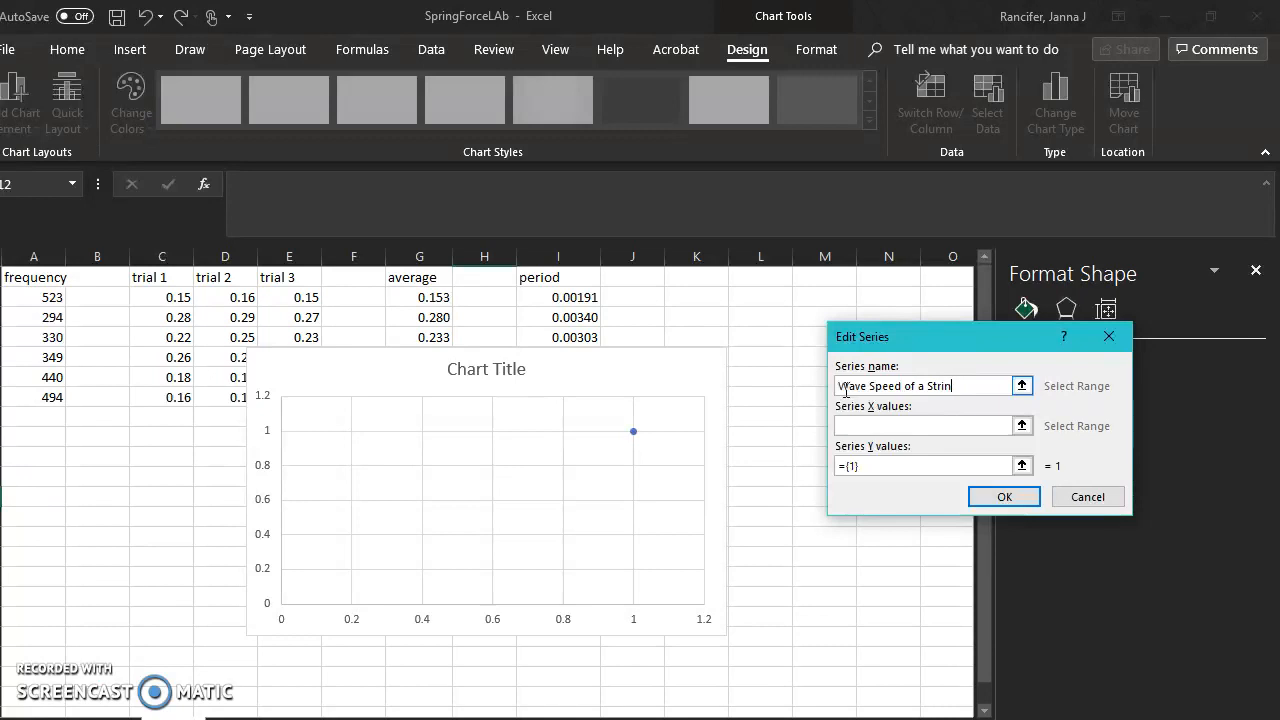
Set the series X values to the period range I2:I8 and confirm the data
{"action": "left_click", "coordinate": [924, 424]}
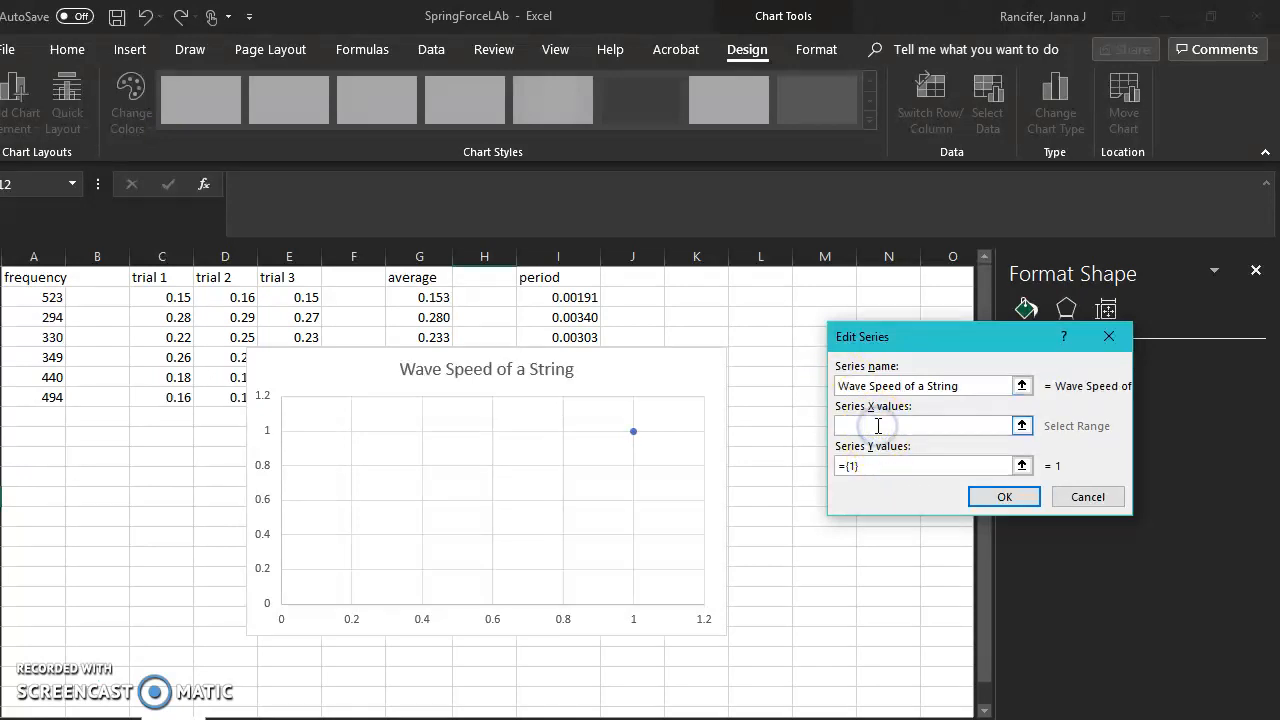
{"action": "type", "text": "="}
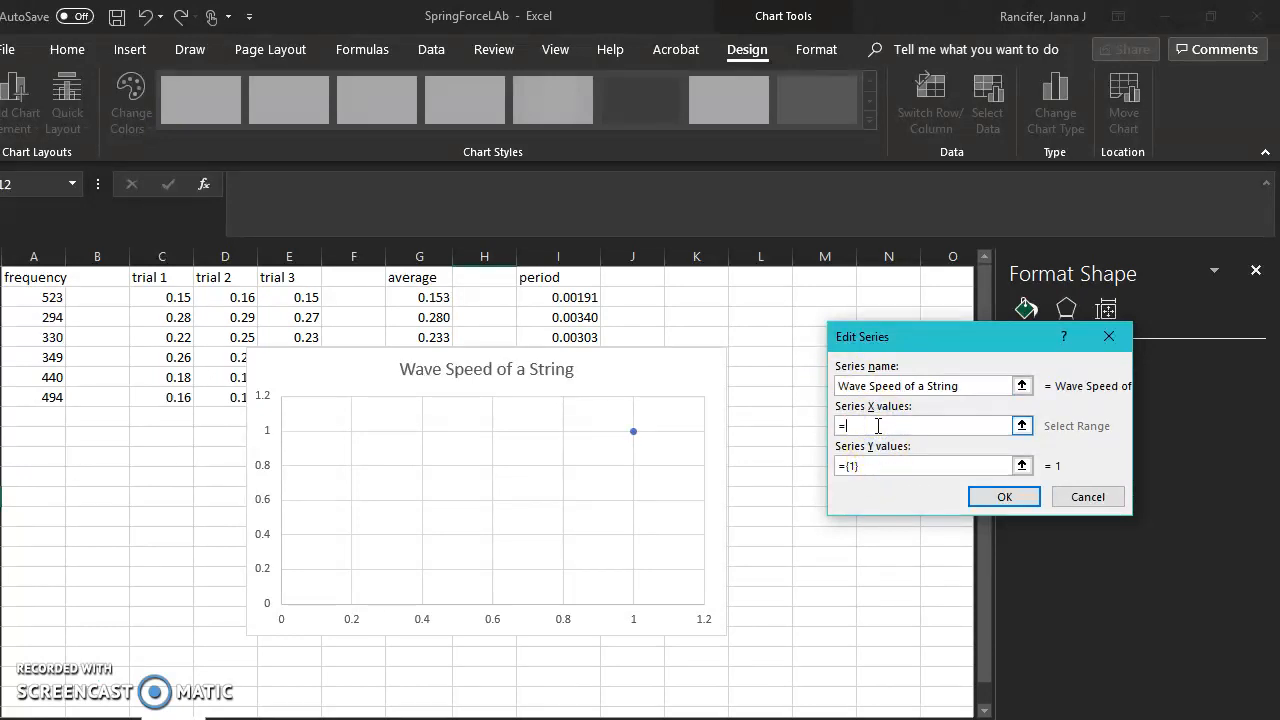
{"action": "left_click_drag", "start_coordinate": [558, 296], "coordinate": [558, 336]}
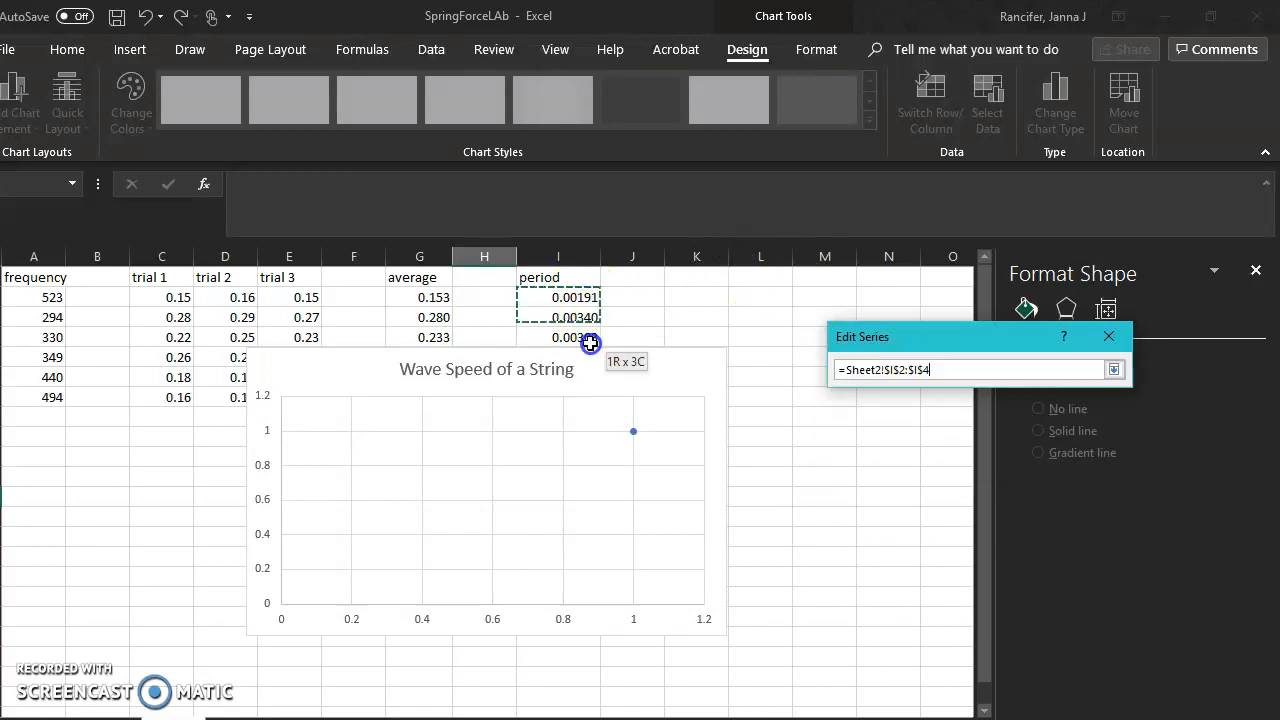
{"action": "left_click_drag", "start_coordinate": [590, 344], "coordinate": [588, 412]}
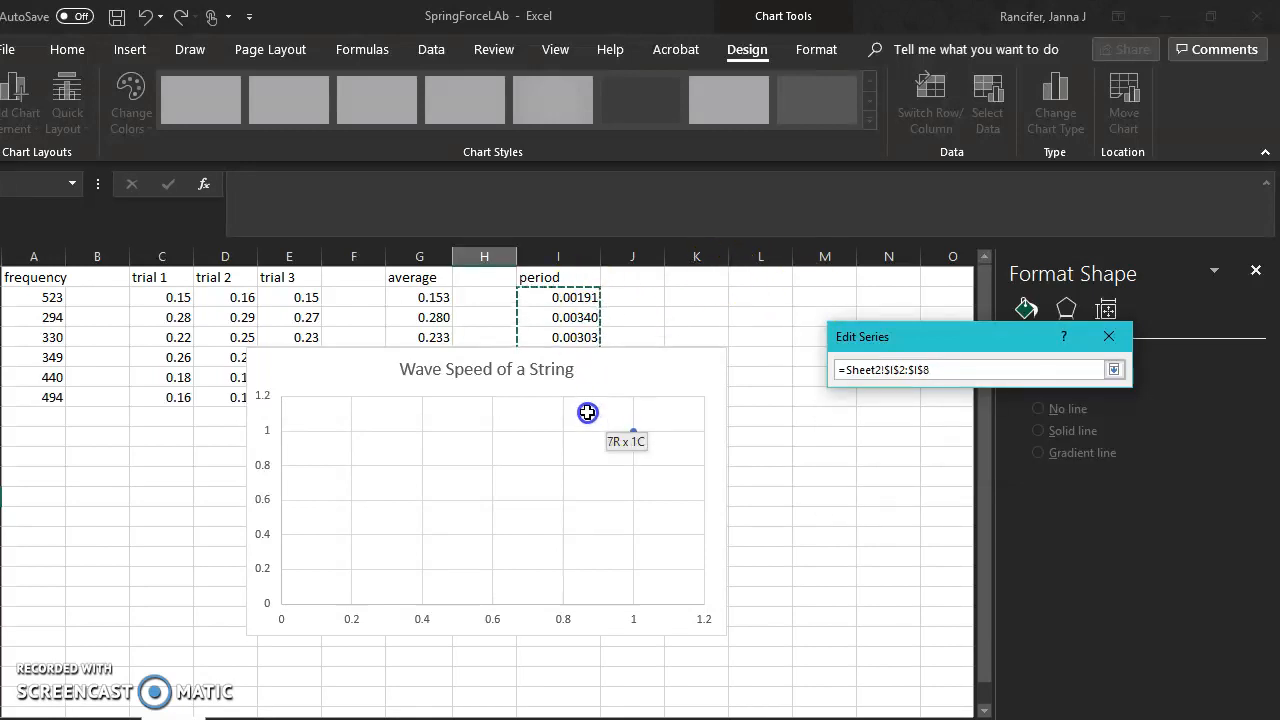
{"action": "left_click", "coordinate": [1112, 368]}
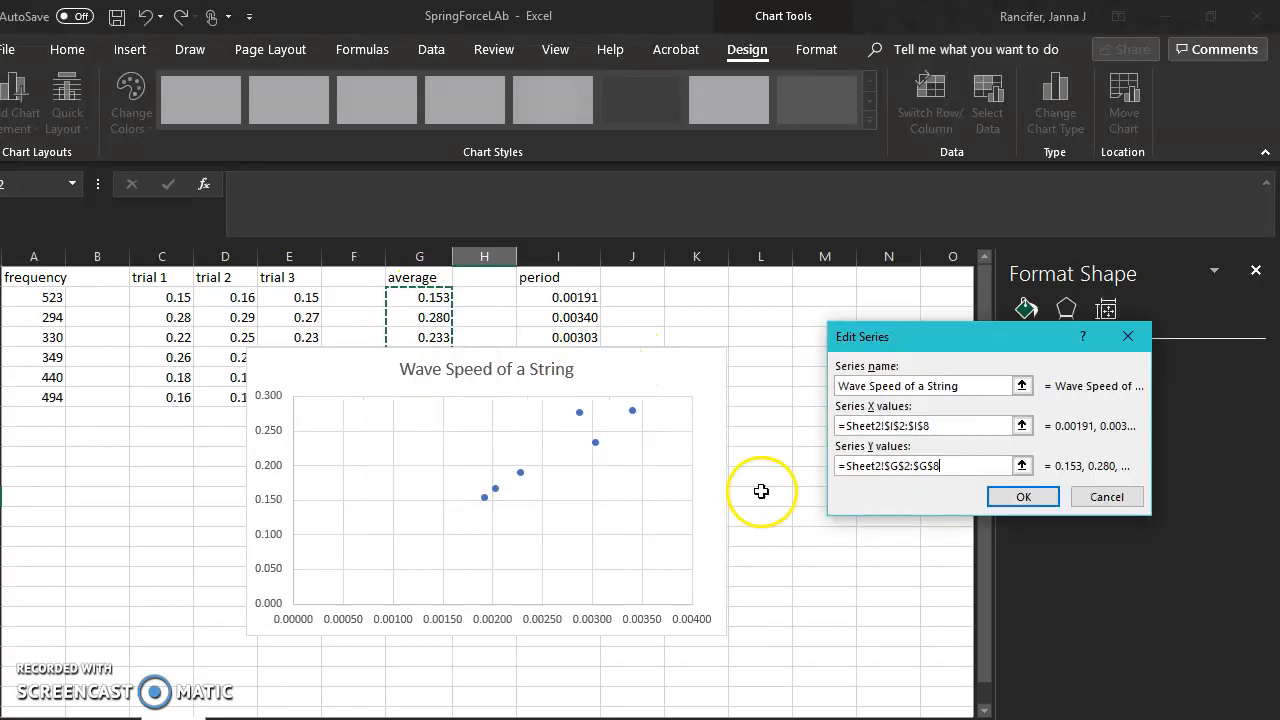
{"action": "left_click", "coordinate": [1022, 496]}
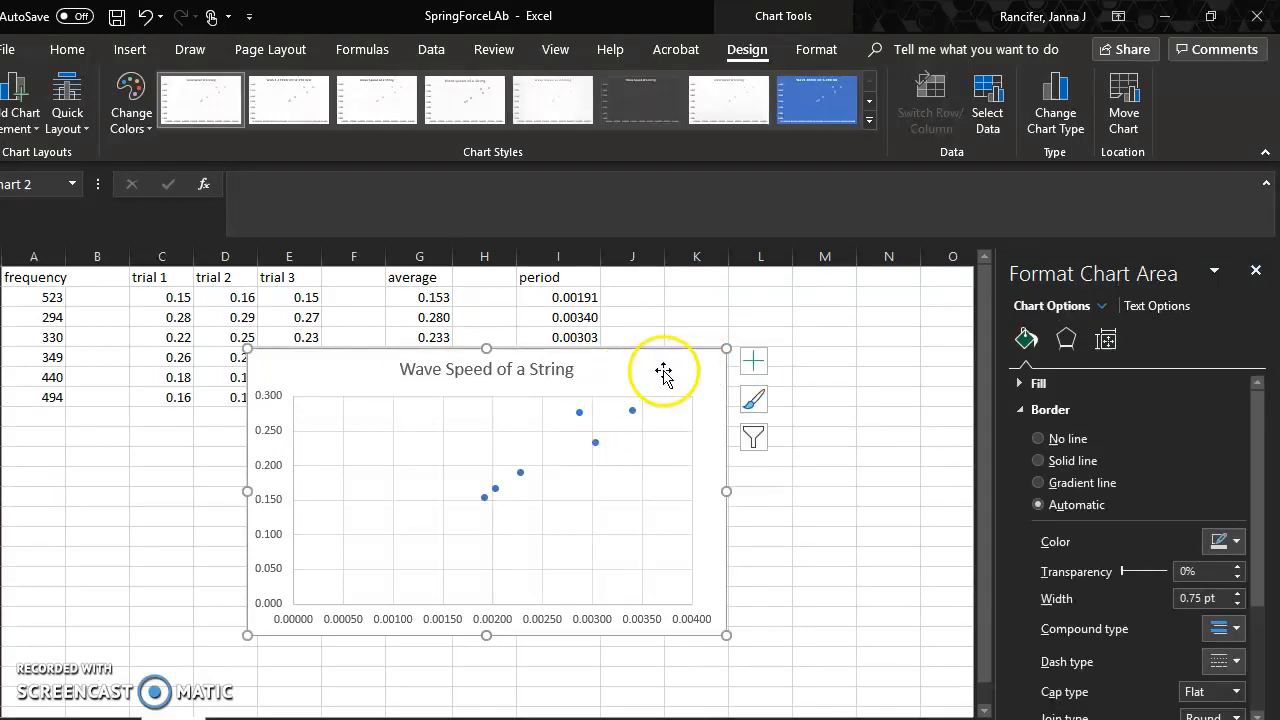
Add a linear trendline with its equation displayed and move the label to the plot's top
{"action": "left_click", "coordinate": [752, 360]}
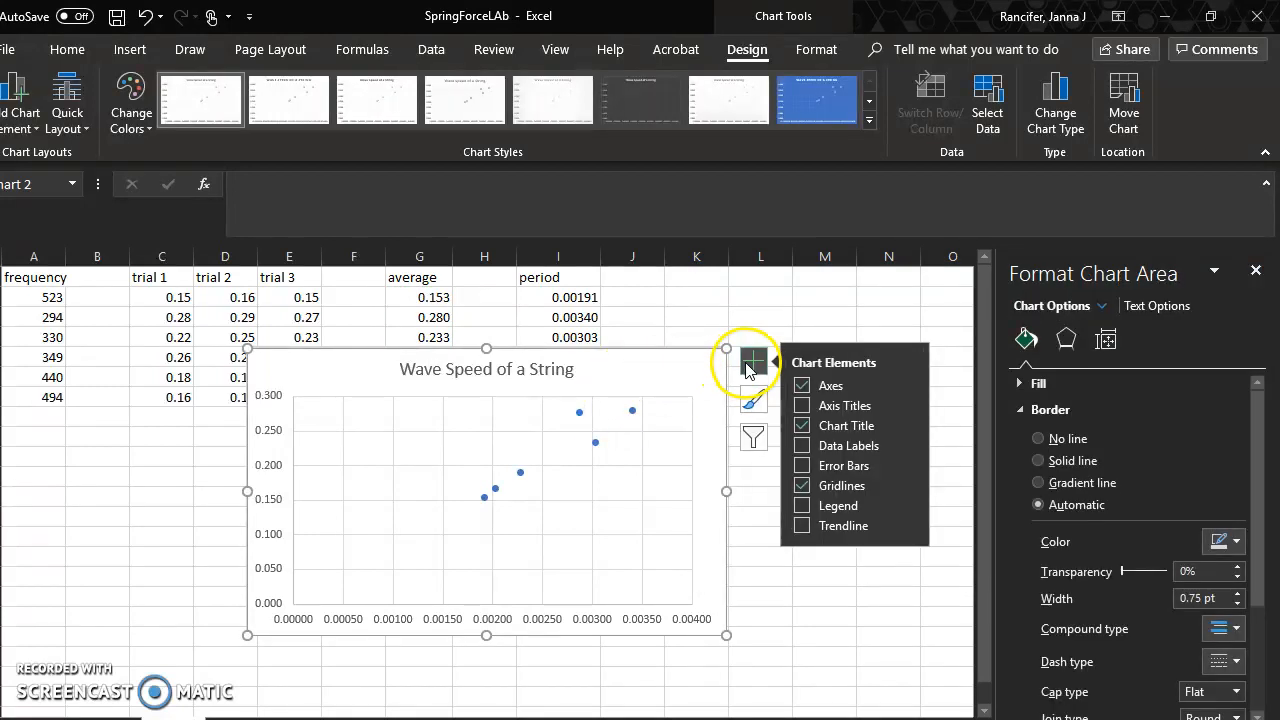
{"action": "left_click", "coordinate": [800, 526]}
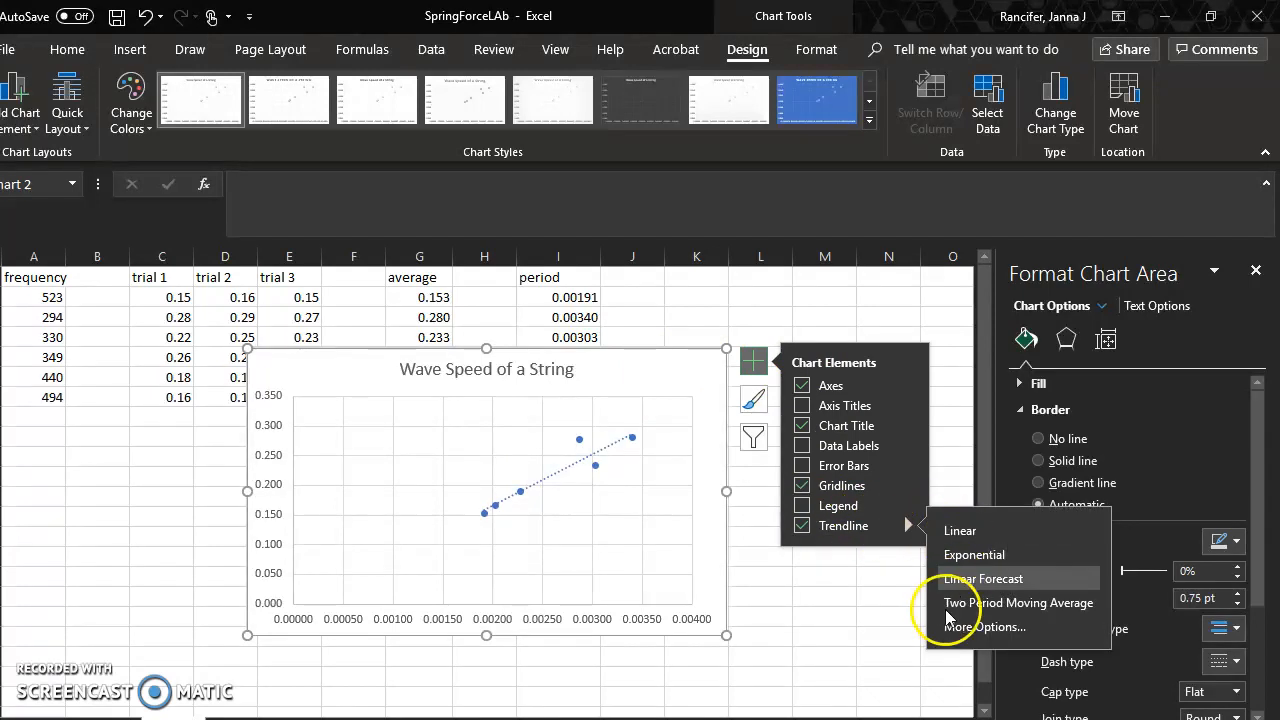
{"action": "left_click", "coordinate": [988, 628]}
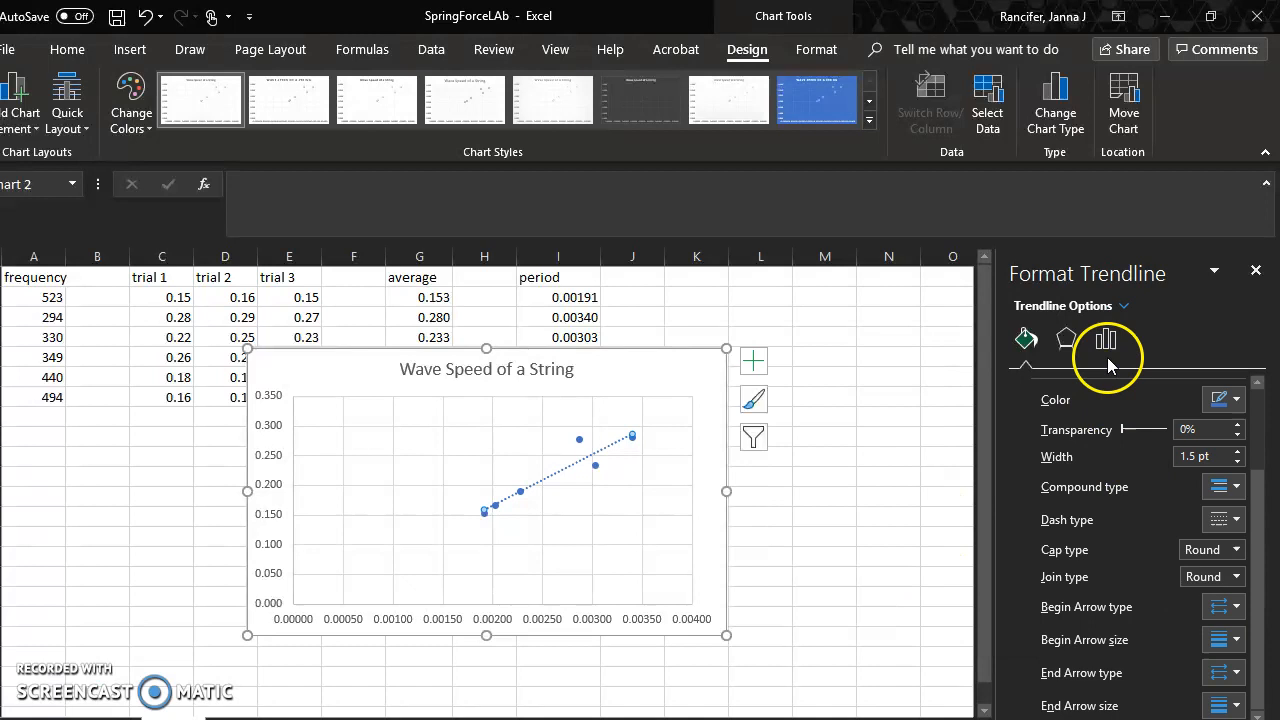
{"action": "left_click", "coordinate": [1104, 338]}
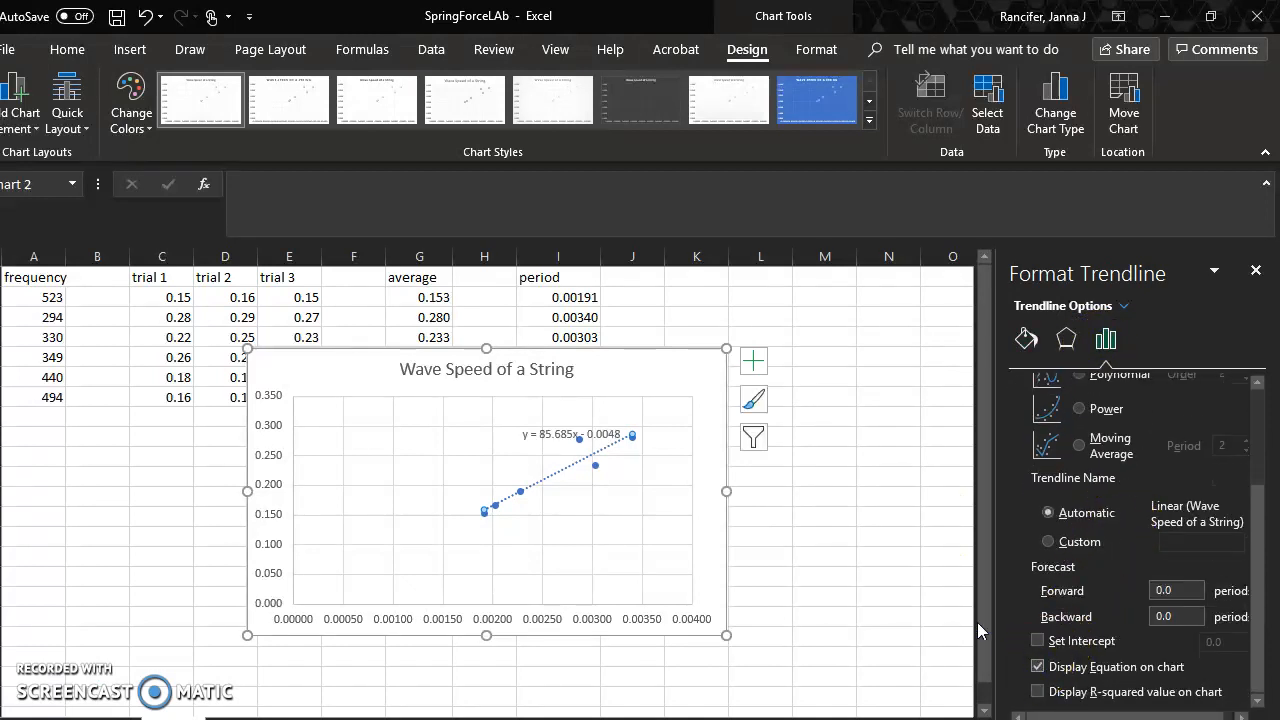
{"action": "left_click", "coordinate": [568, 434]}
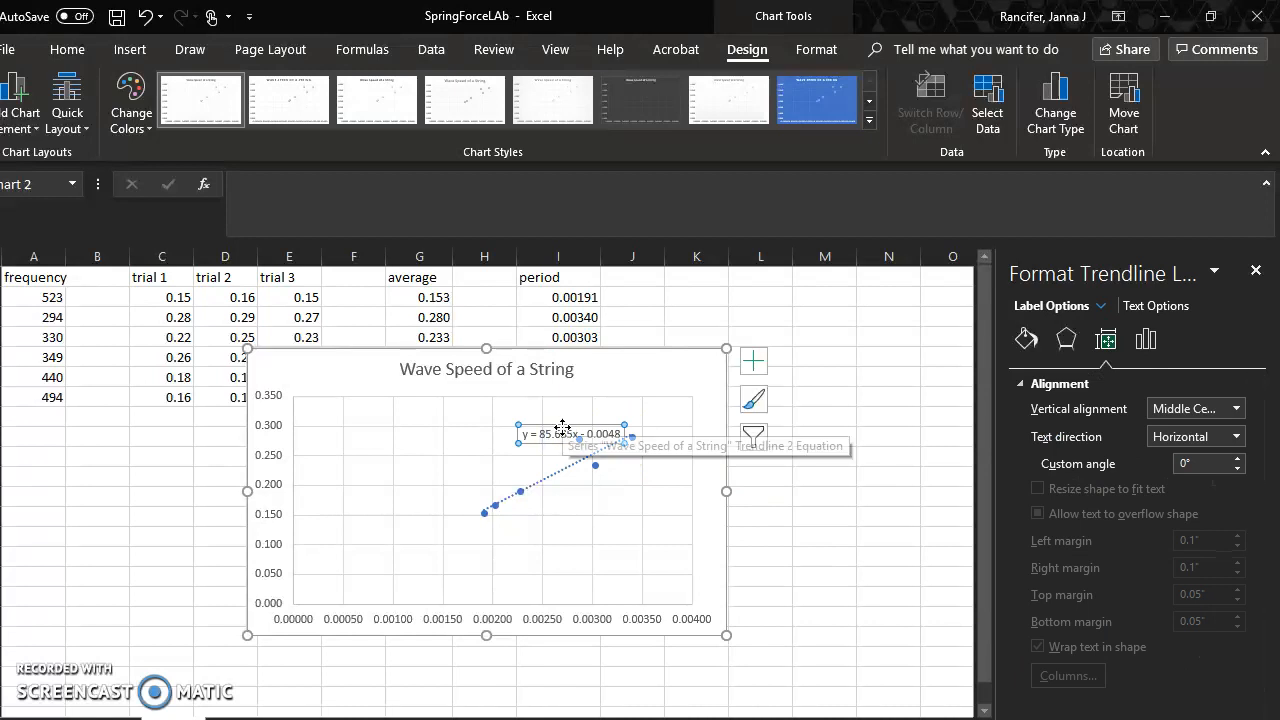
{"action": "left_click_drag", "start_coordinate": [570, 434], "coordinate": [544, 408]}
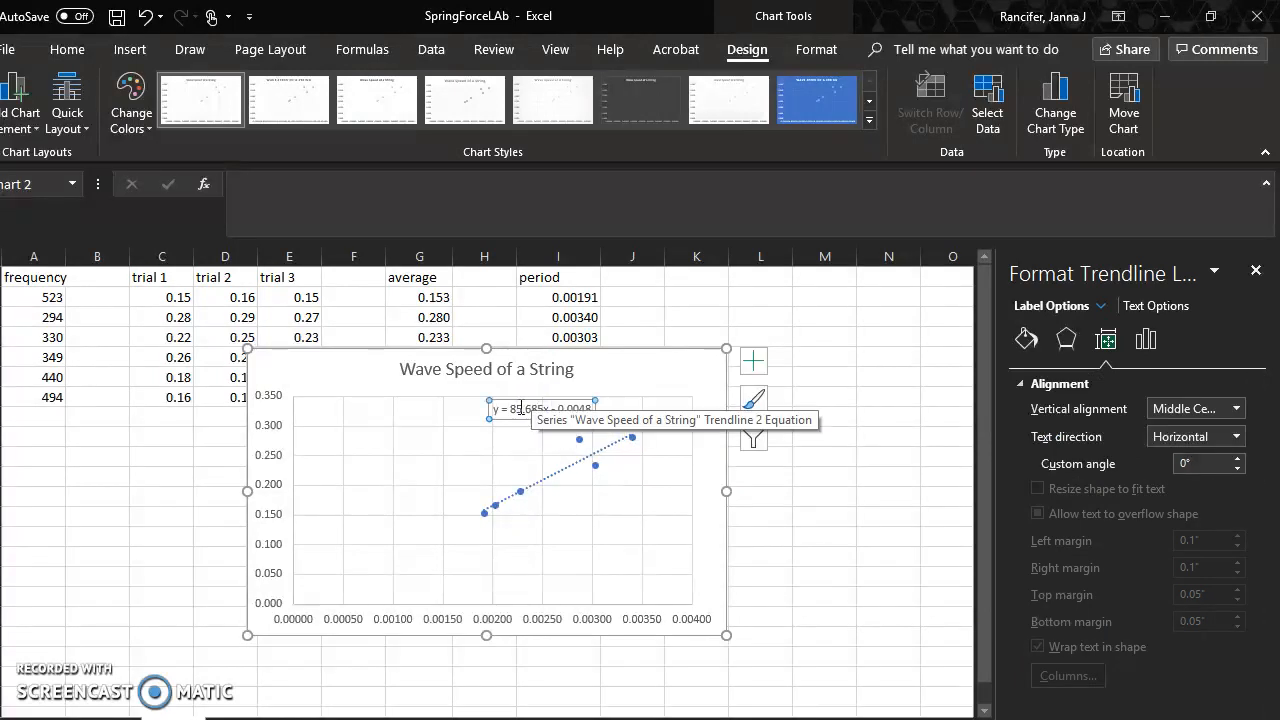
{"action": "mouse_move", "coordinate": [284, 452]}
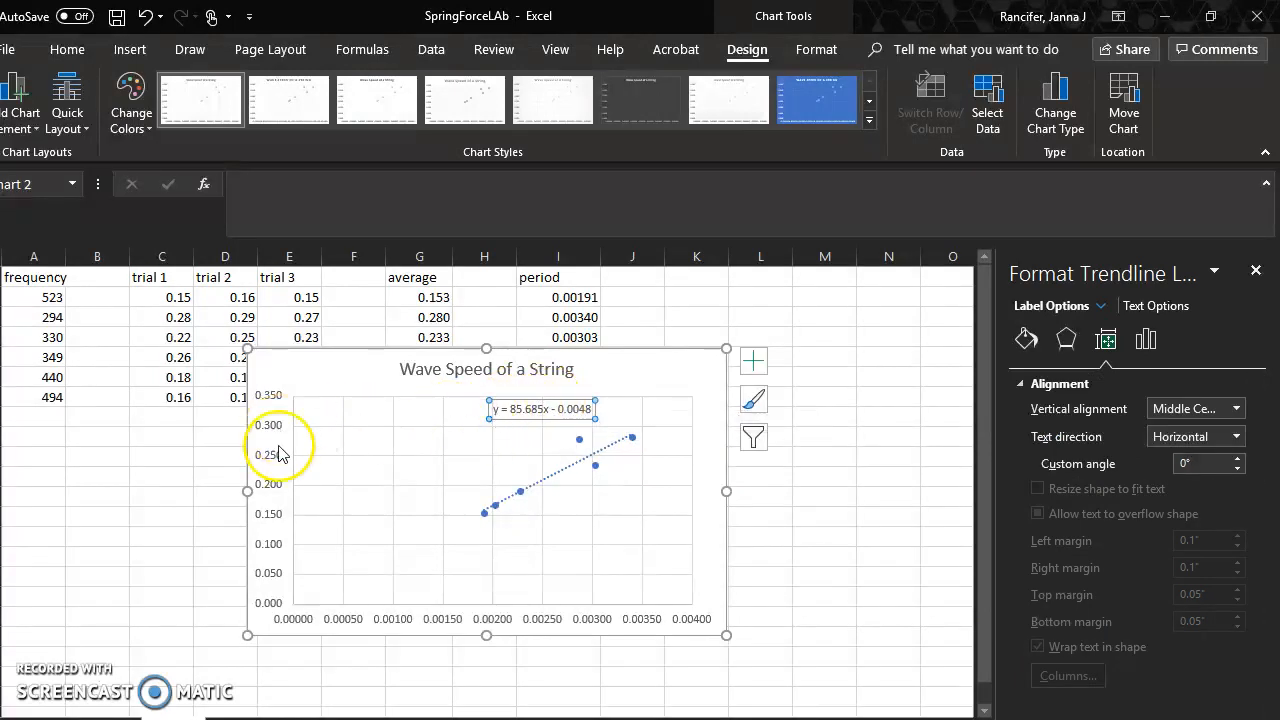
{"action": "mouse_move", "coordinate": [752, 360]}
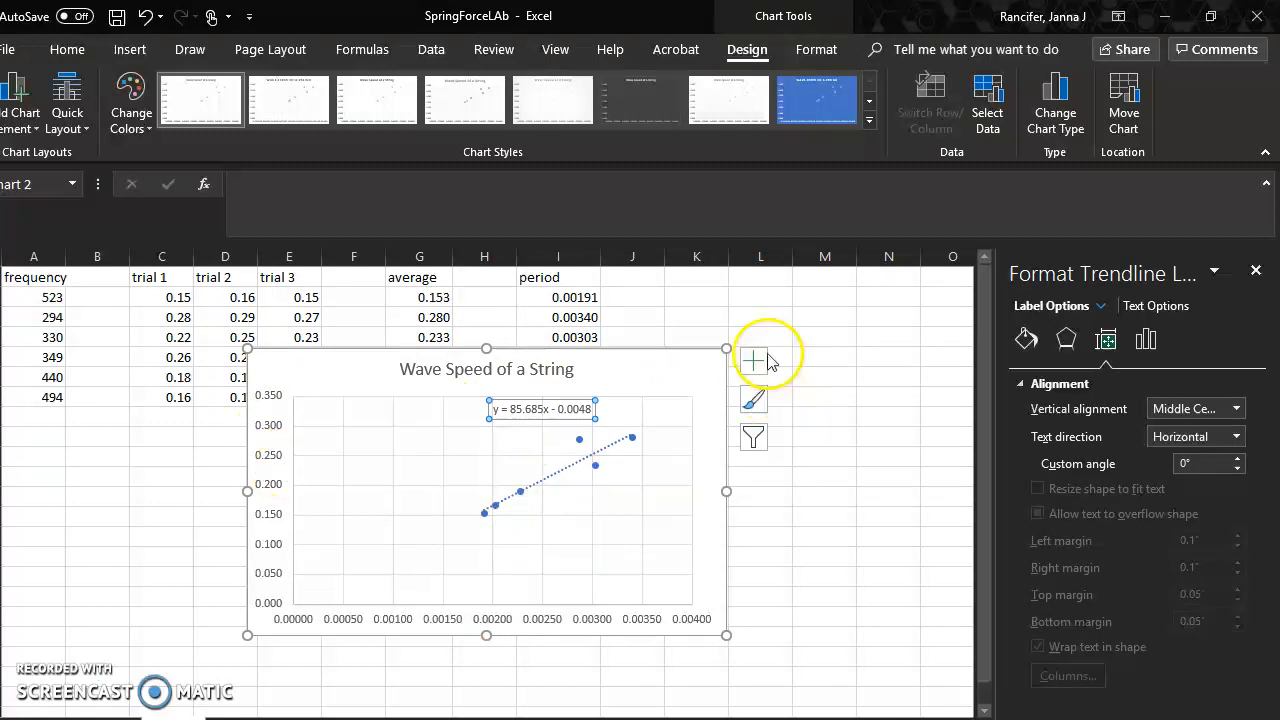
Add axis titles to the chart and select the horizontal one to name it Period (s)
{"action": "left_click", "coordinate": [752, 360]}
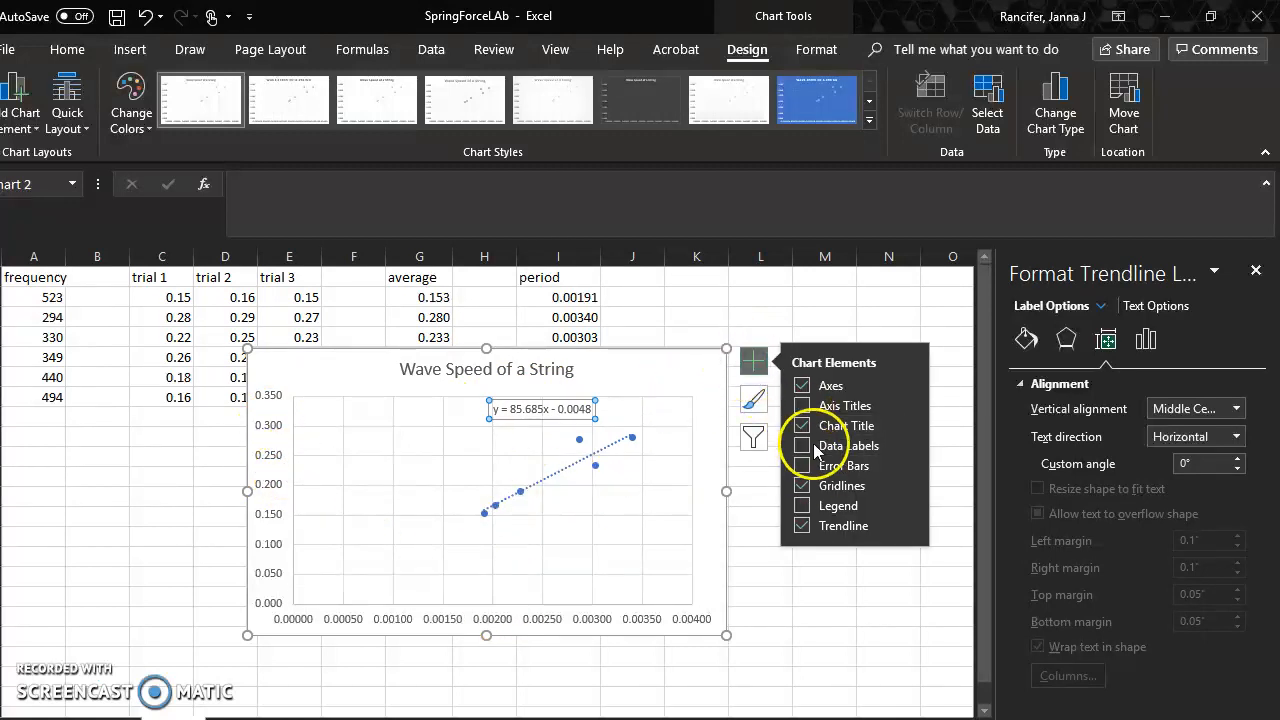
{"action": "left_click", "coordinate": [802, 404]}
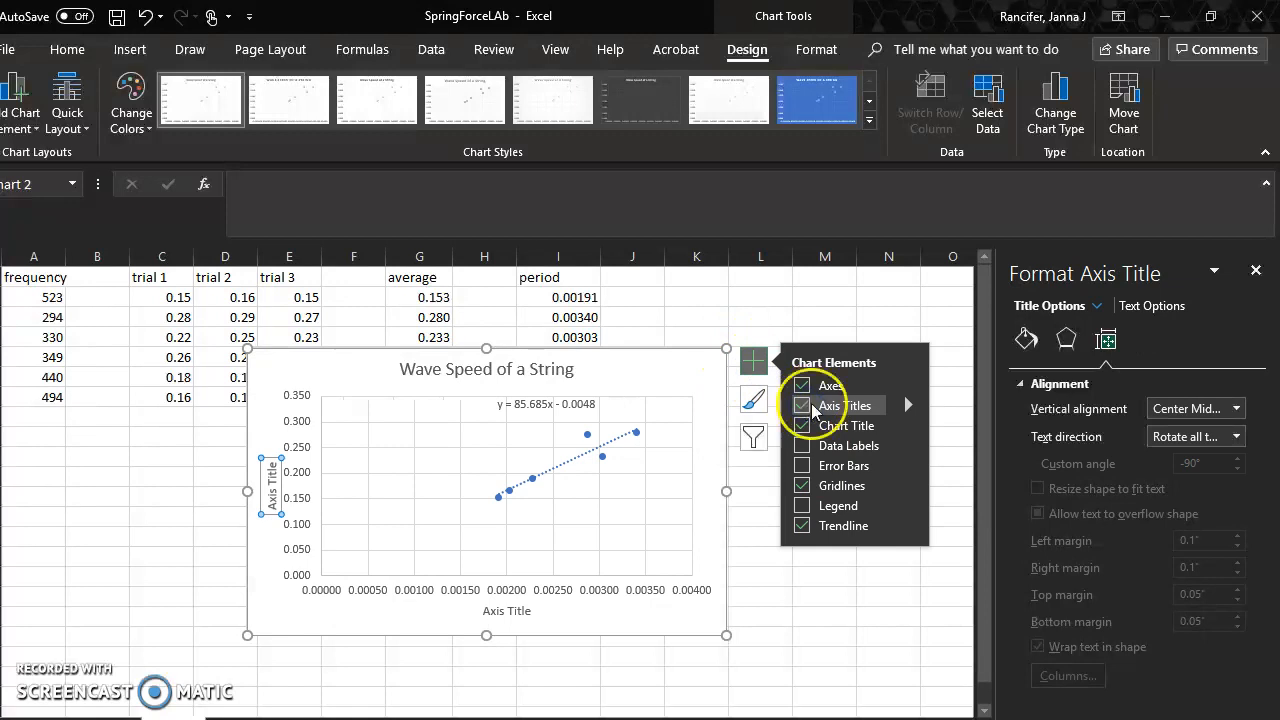
{"action": "mouse_move", "coordinate": [520, 610]}
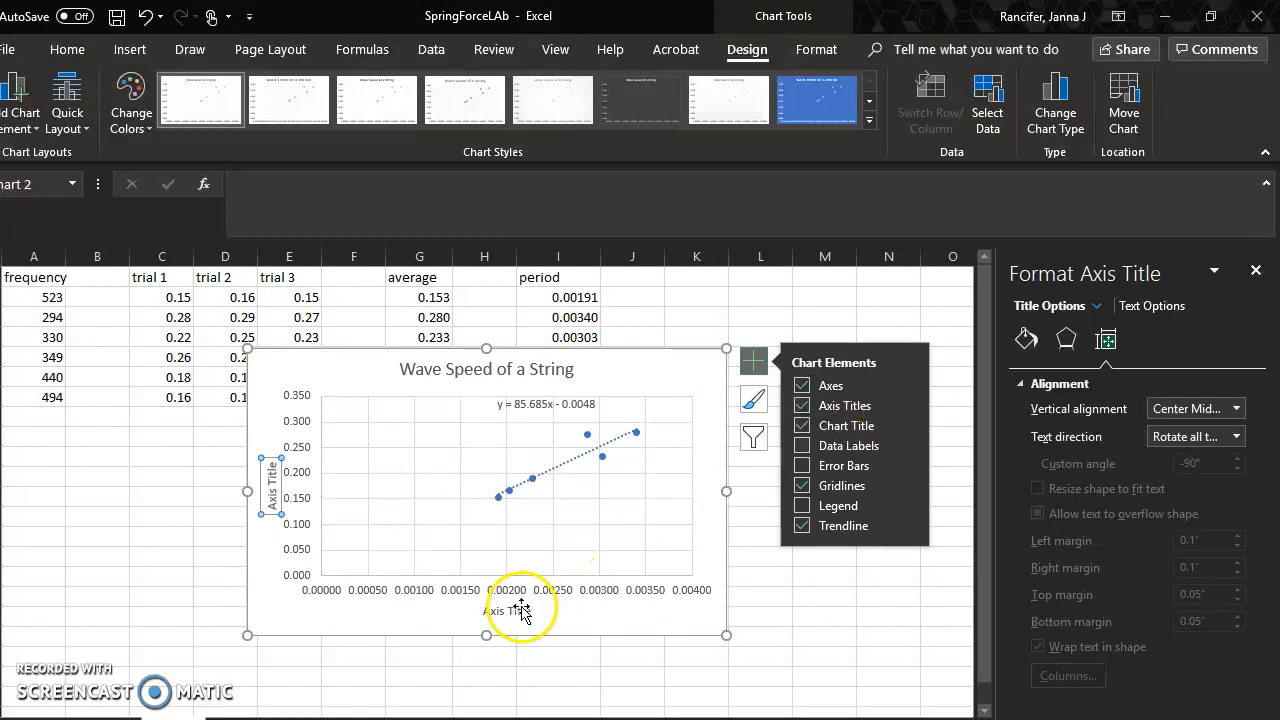
{"action": "left_click", "coordinate": [520, 610]}
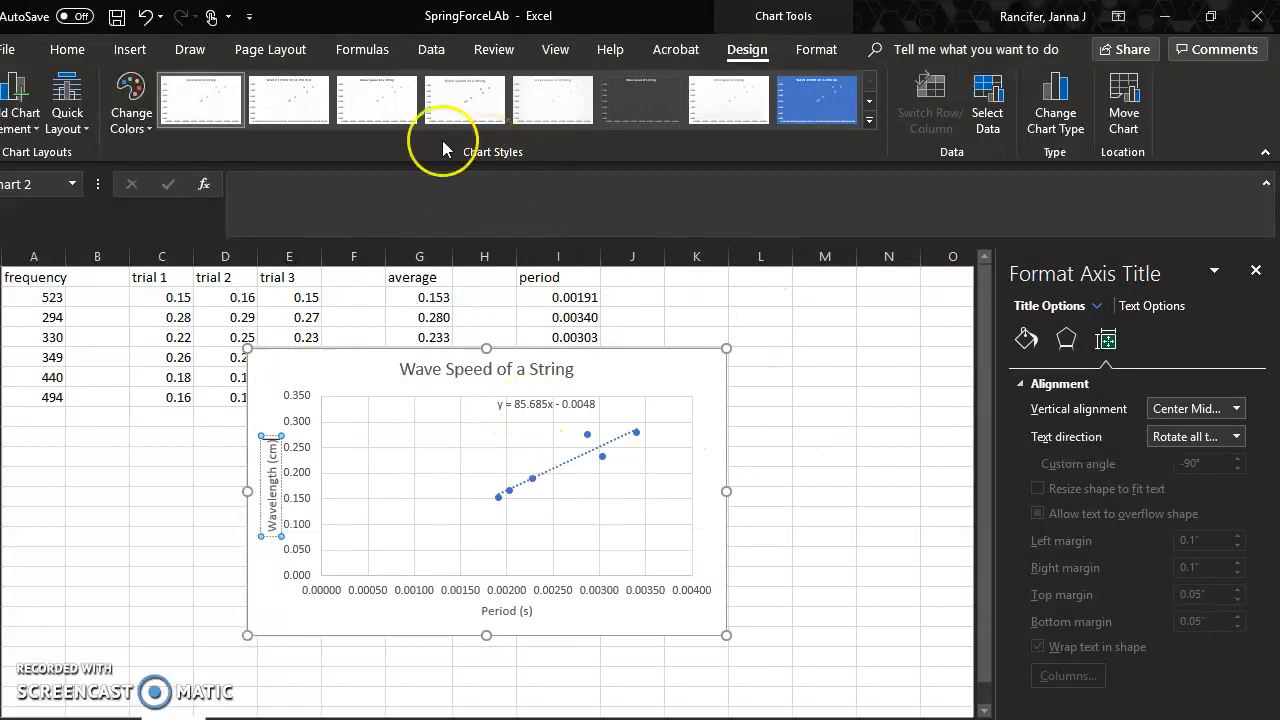
{"action": "mouse_move", "coordinate": [396, 240]}
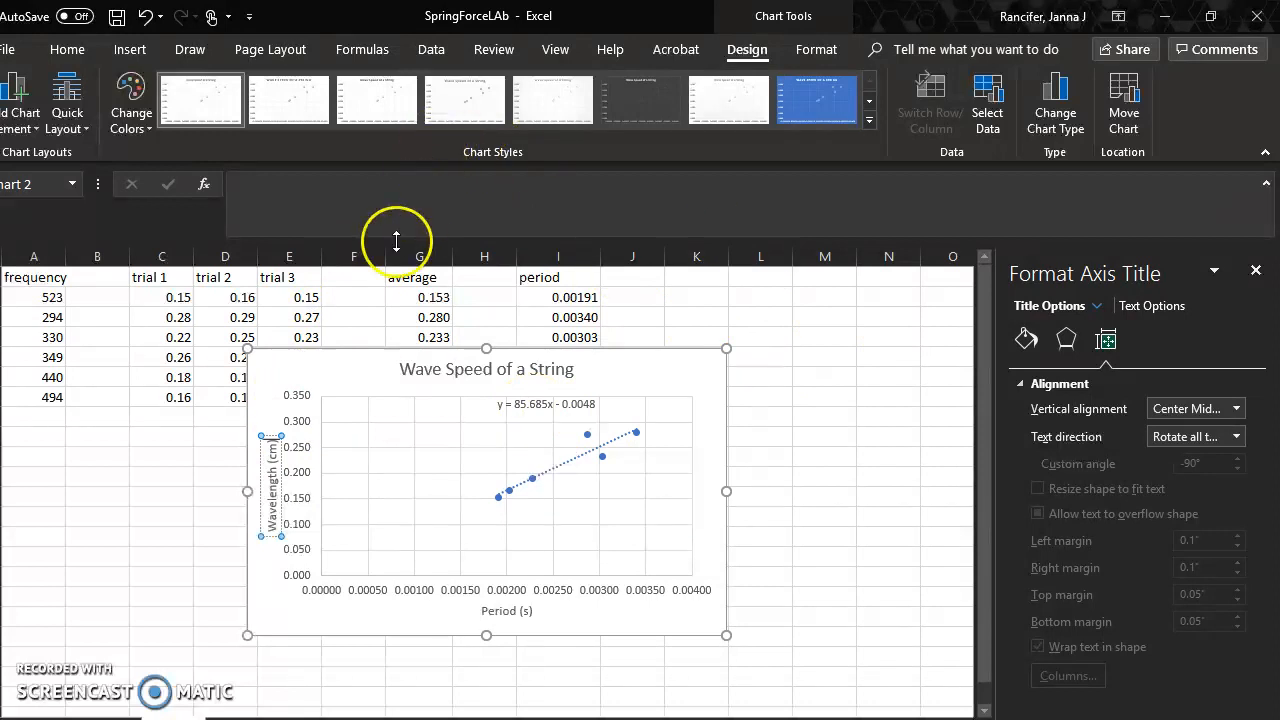